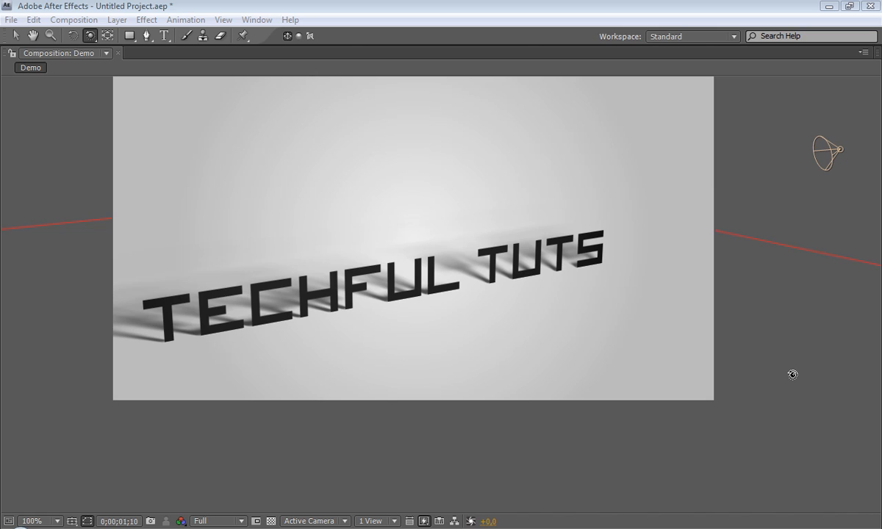
pyautogui.moveTo(747, 333)
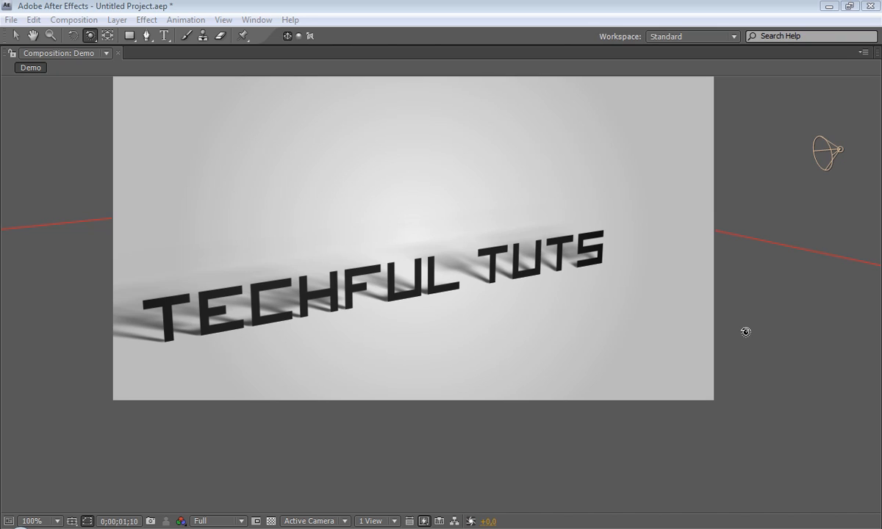
pyautogui.moveTo(747, 340)
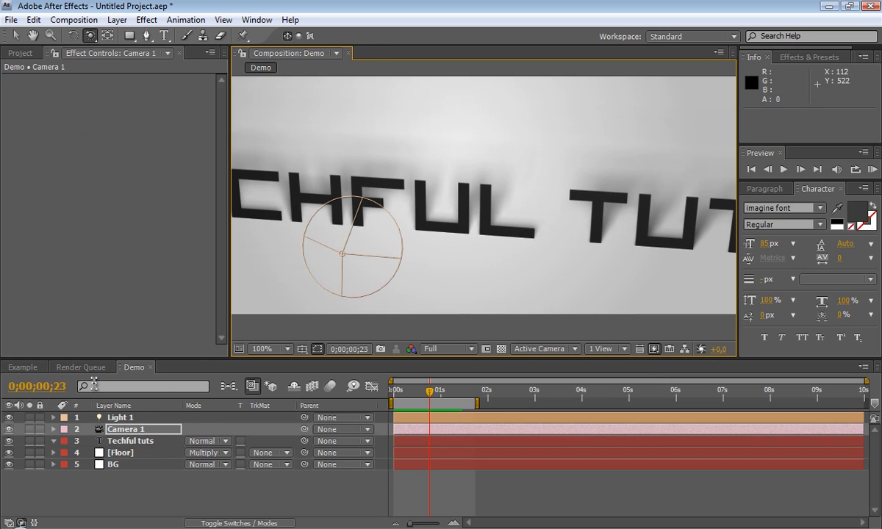
# Step: Create a new empty composition named Tut
pyautogui.click(20, 53)
pyautogui.write('T')
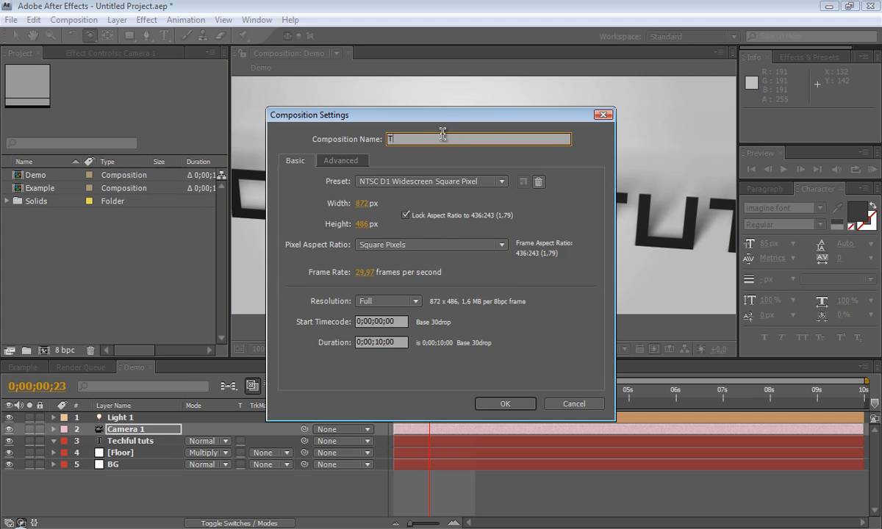
pyautogui.write('ut')
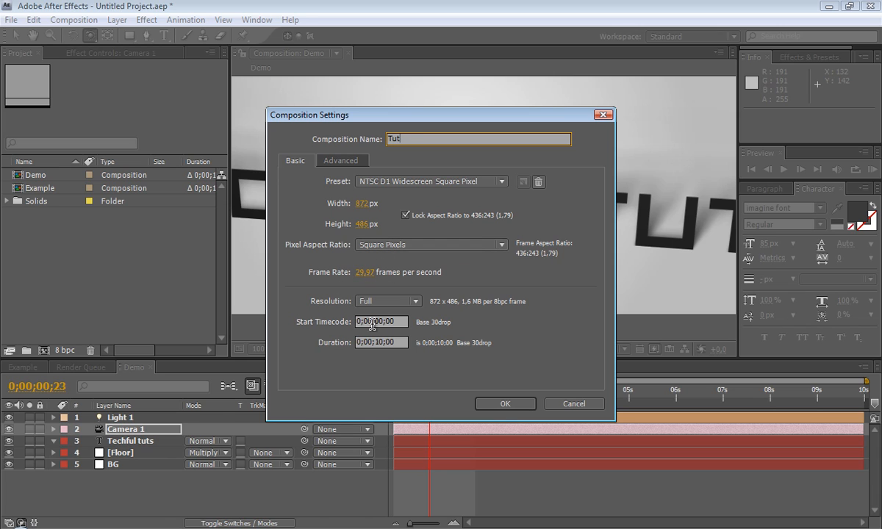
pyautogui.click(506, 403)
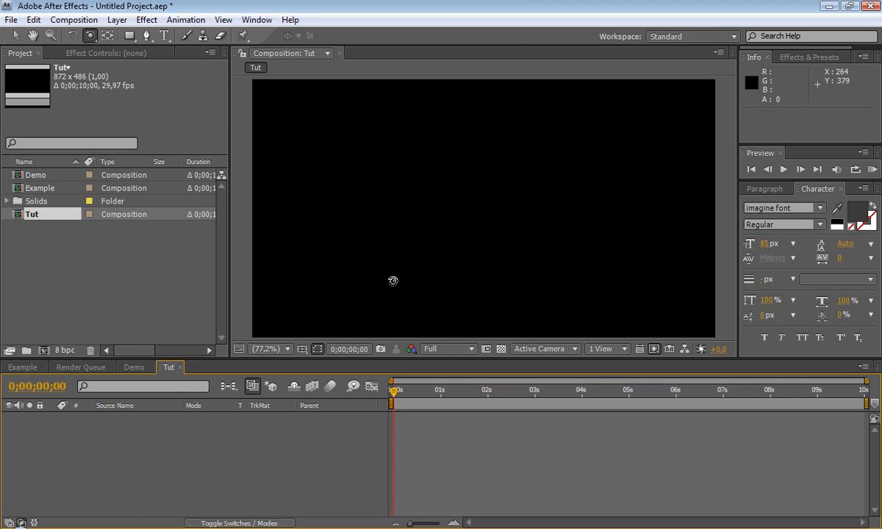
# Step: Show the composition at 50% magnification with half-resolution previews
pyautogui.click(287, 349)
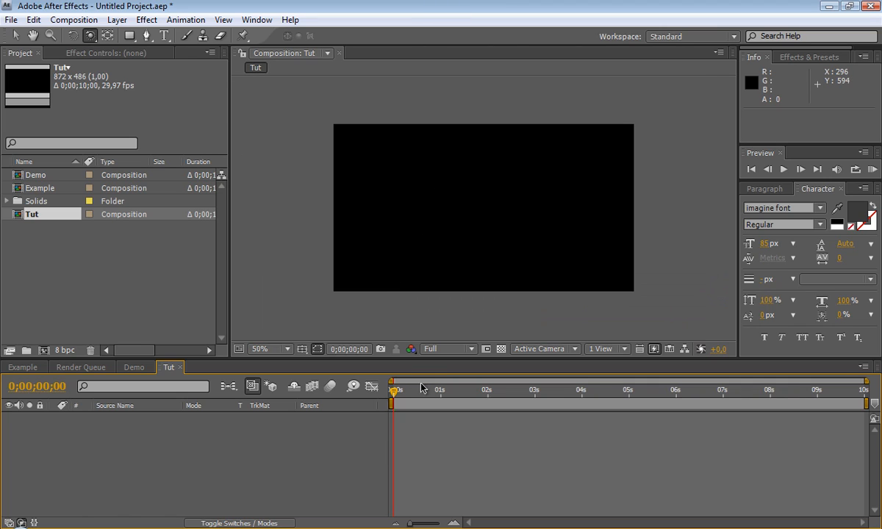
pyautogui.click(449, 349)
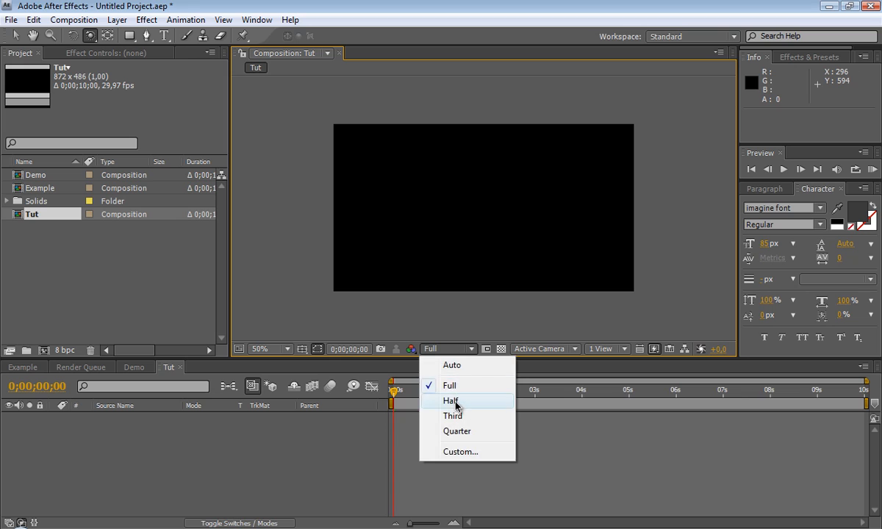
pyautogui.click(450, 400)
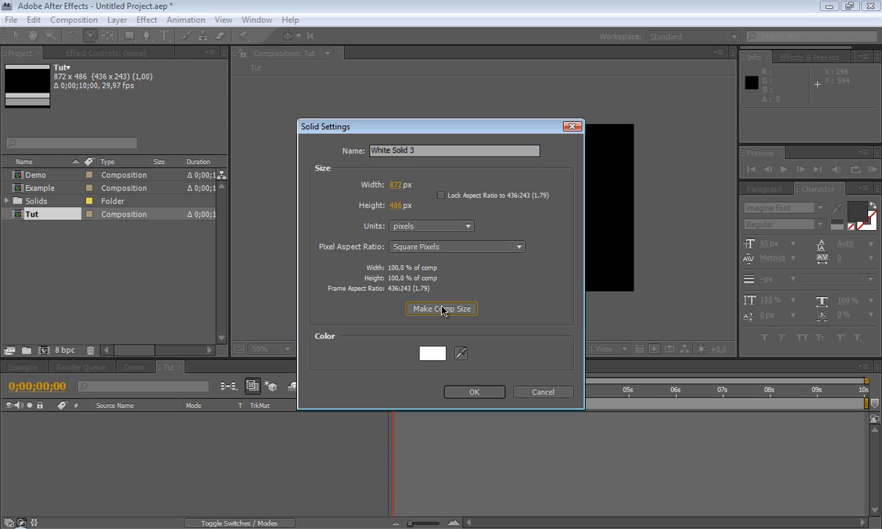
# Step: Add a comp-sized gray solid layer and rename it BG
pyautogui.click(432, 353)
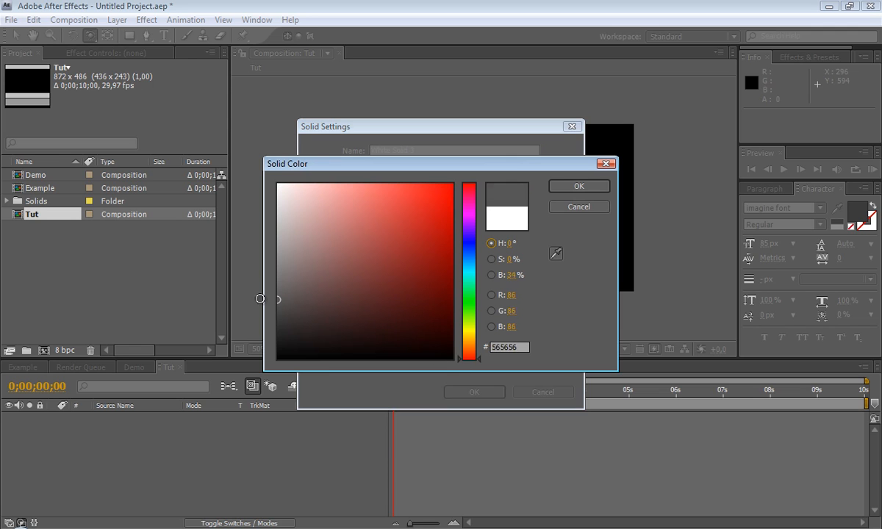
pyautogui.click(580, 185)
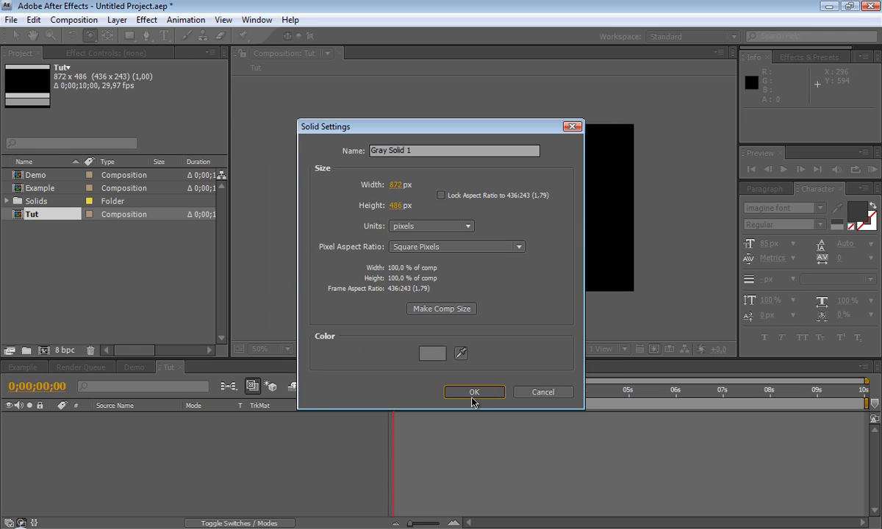
pyautogui.click(473, 391)
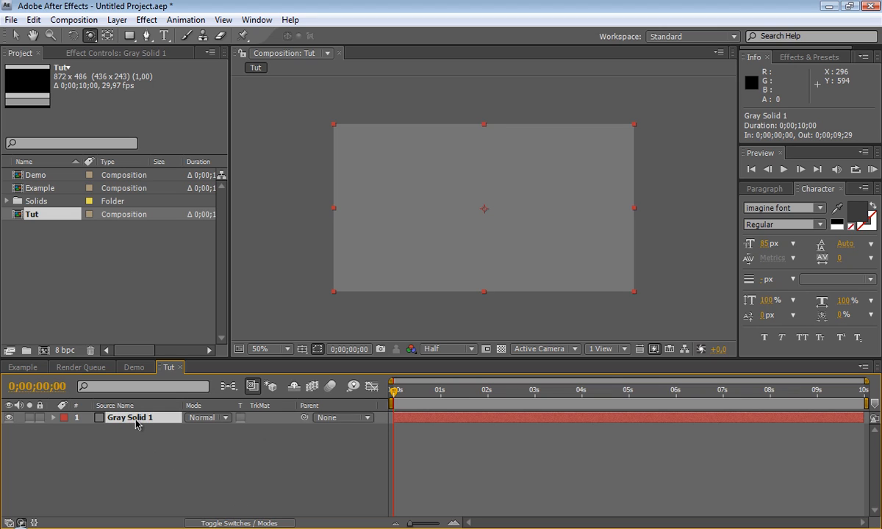
pyautogui.doubleClick(131, 418)
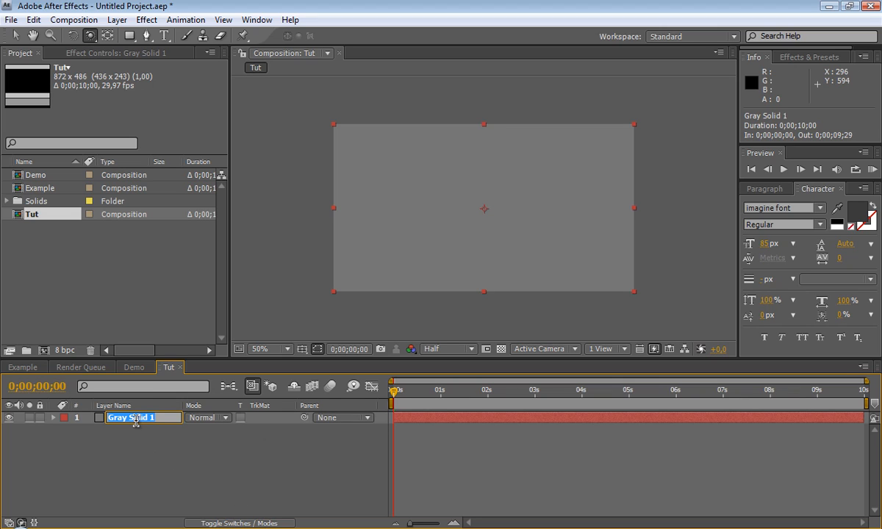
pyautogui.write('BG')
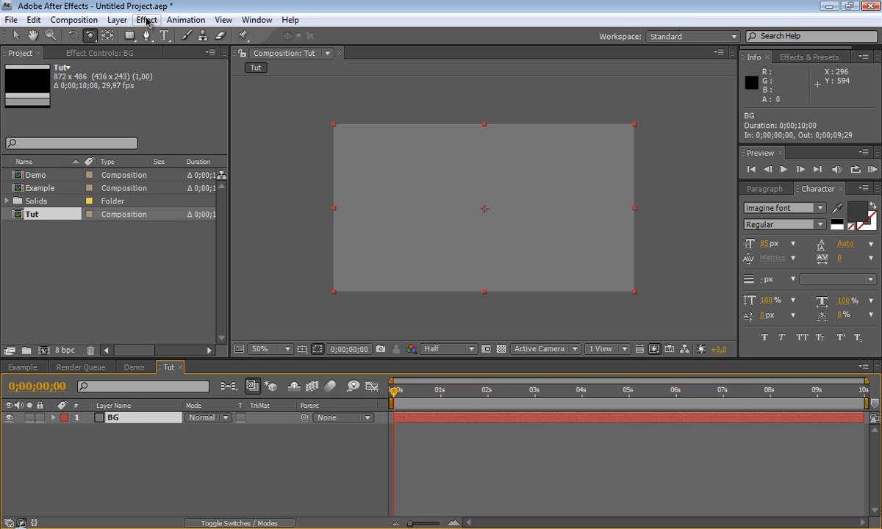
# Step: Apply a Ramp effect to BG with light gray start and end colours
pyautogui.click(146, 20)
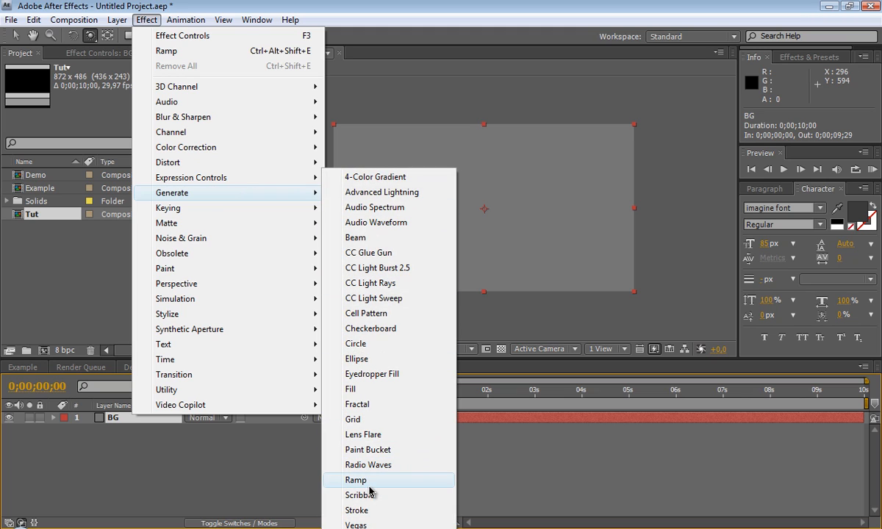
pyautogui.click(356, 480)
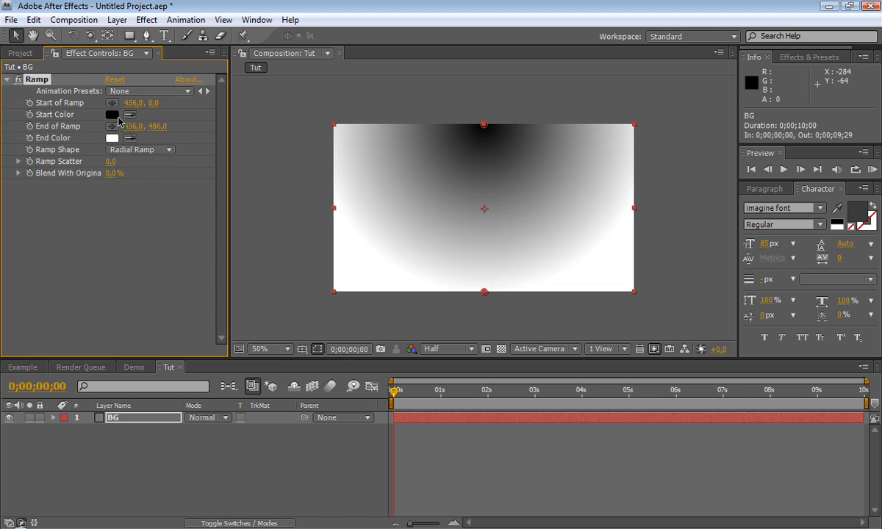
pyautogui.click(112, 115)
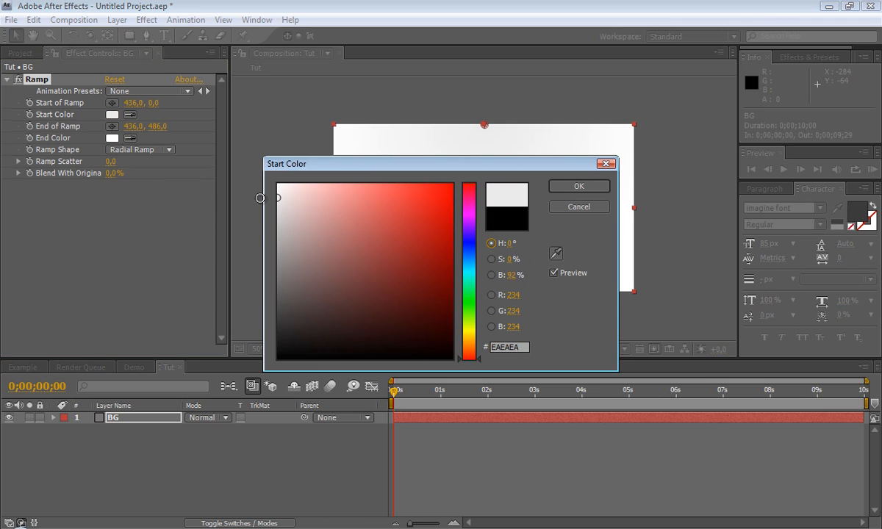
pyautogui.click(579, 186)
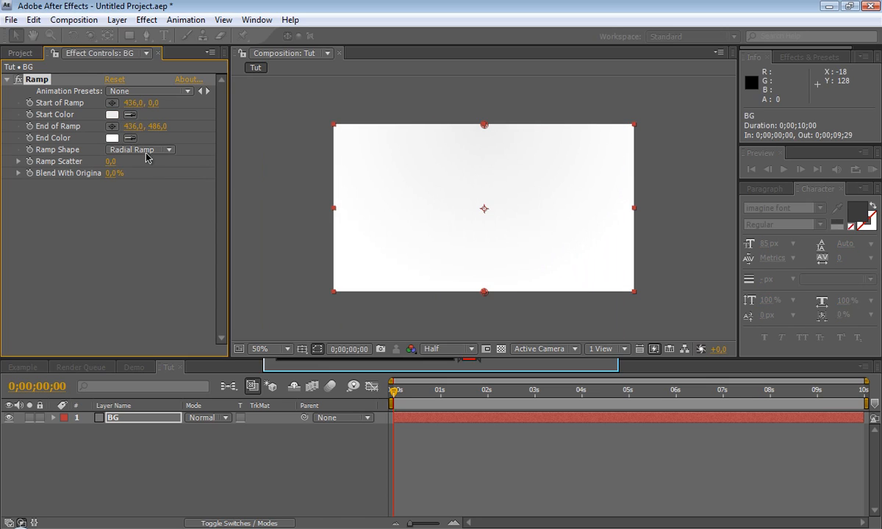
pyautogui.click(112, 139)
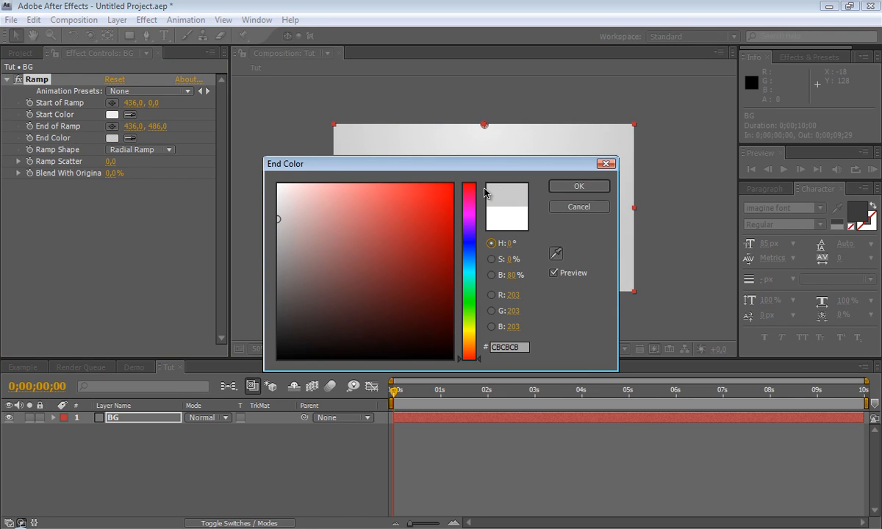
pyautogui.click(580, 185)
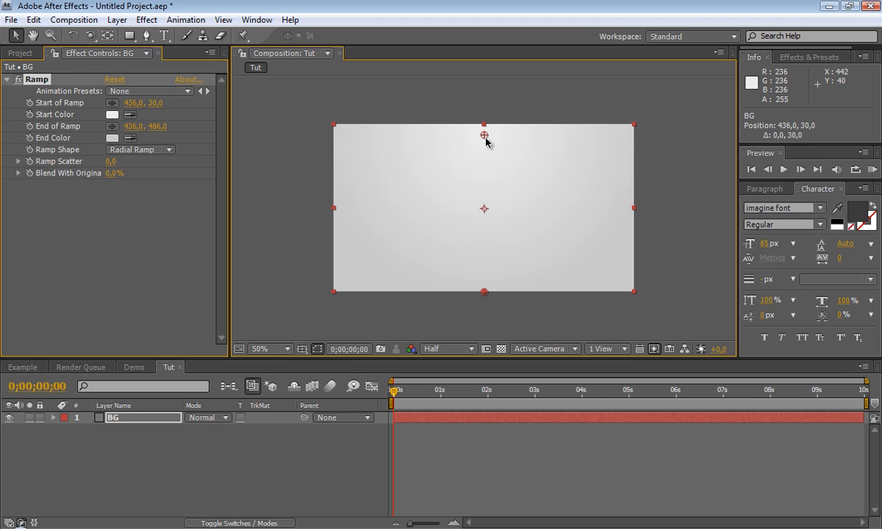
# Step: Place the gradient start at frame centre, the end below the frame, and darken the end colour slightly
pyautogui.moveTo(484, 135); pyautogui.dragTo(483, 189)
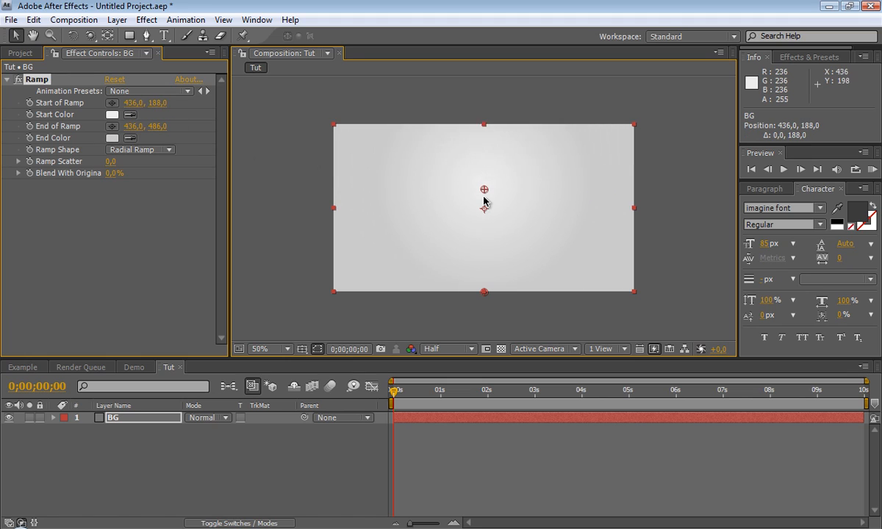
pyautogui.moveTo(484, 190); pyautogui.dragTo(484, 209)
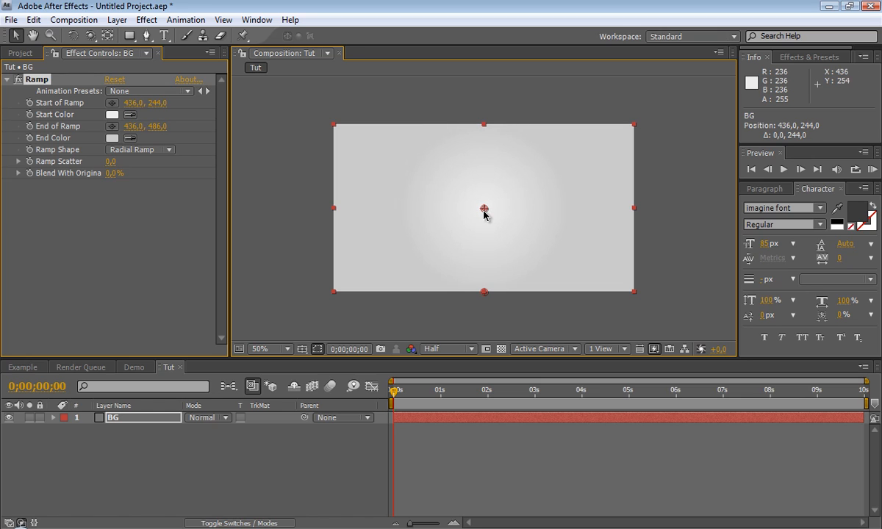
pyautogui.moveTo(484, 209); pyautogui.dragTo(485, 311)
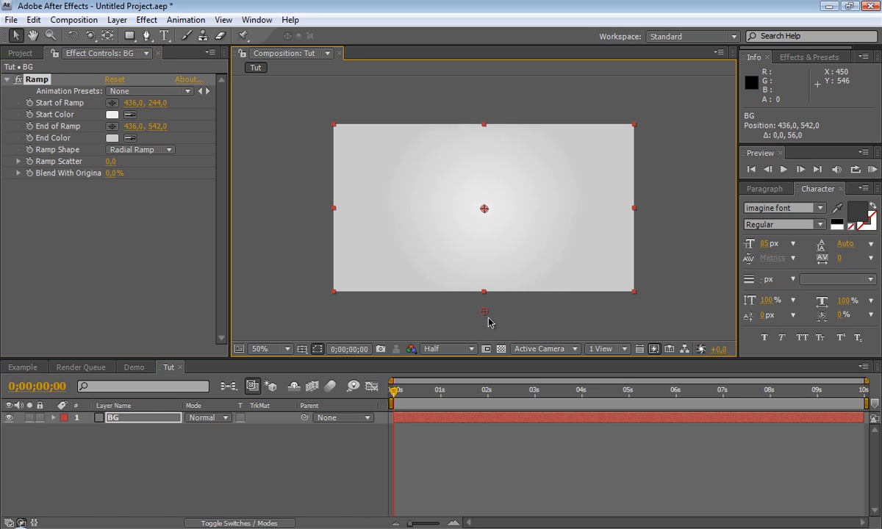
pyautogui.moveTo(484, 312); pyautogui.dragTo(484, 332)
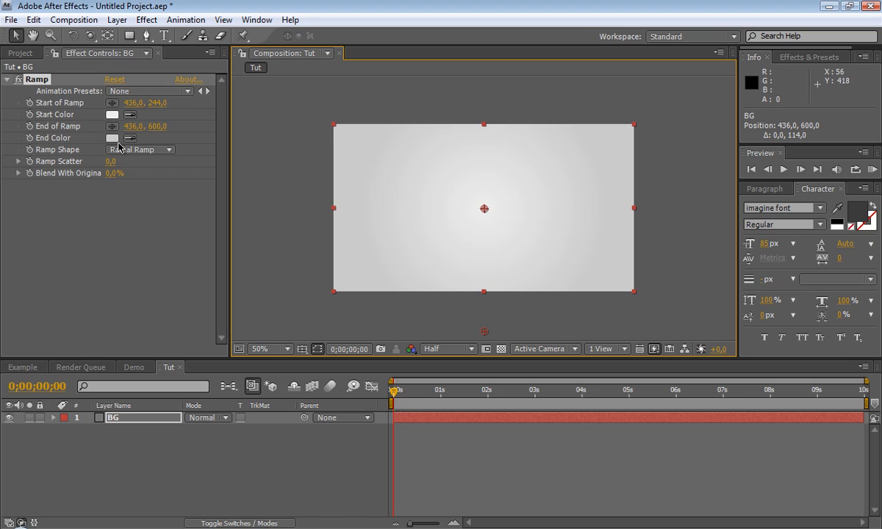
pyautogui.click(112, 138)
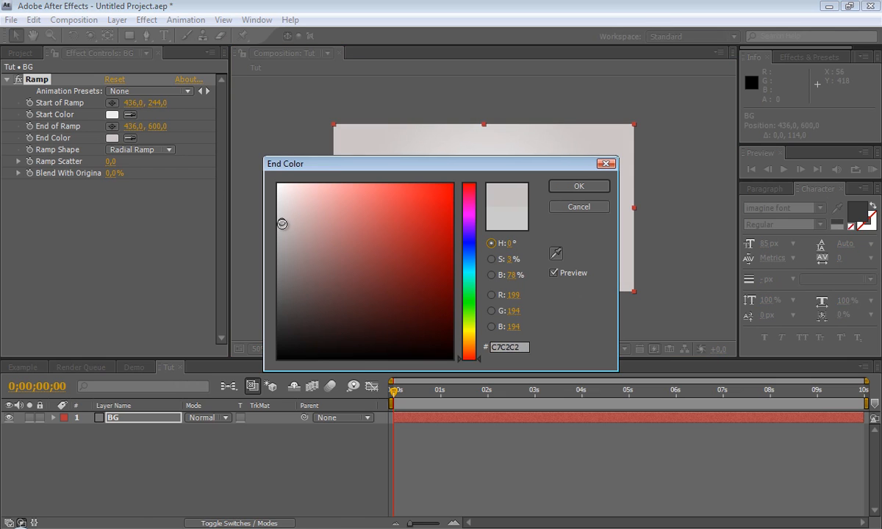
pyautogui.click(580, 186)
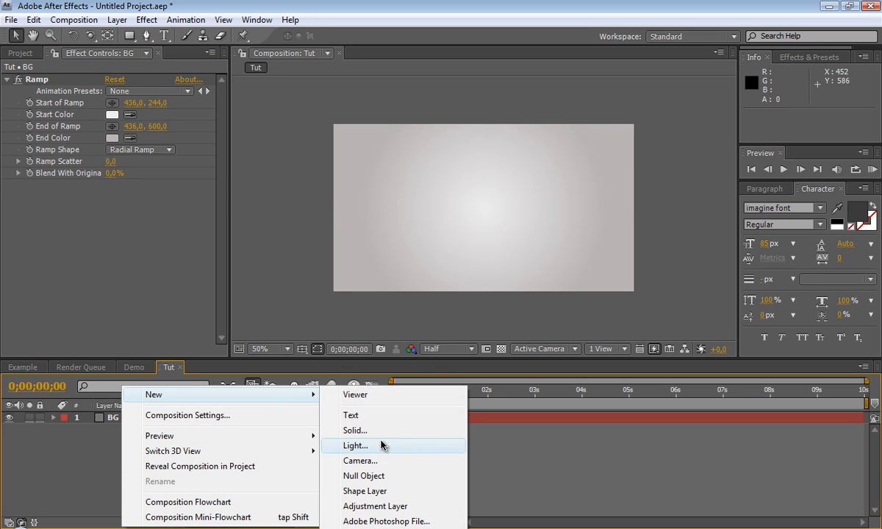
# Step: Add a new comp-sized white solid above BG
pyautogui.click(356, 429)
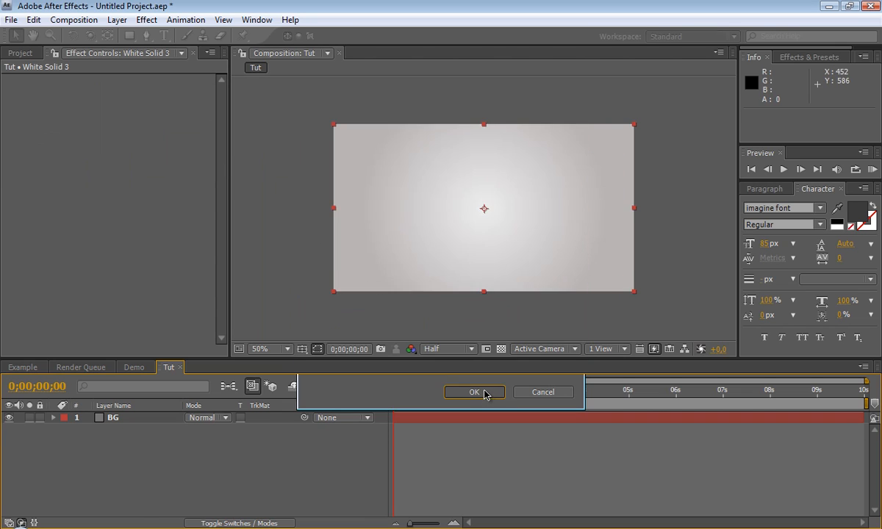
pyautogui.click(474, 392)
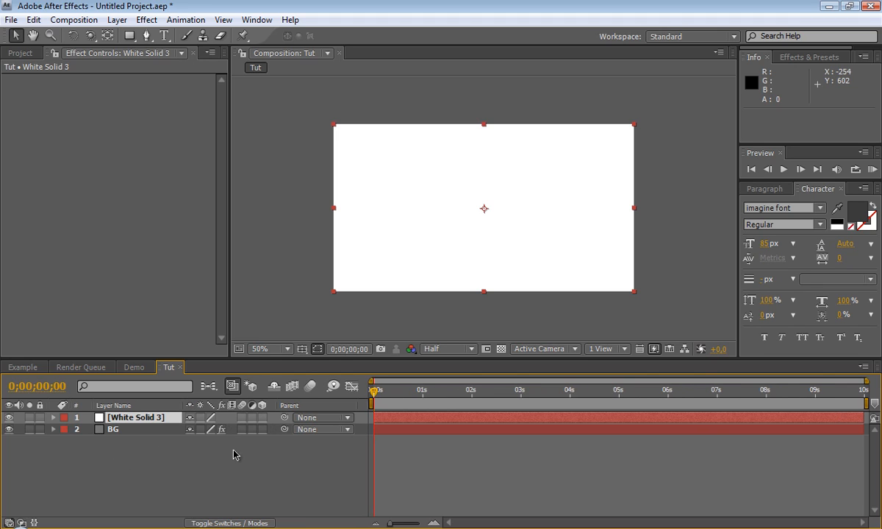
pyautogui.moveTo(266, 421)
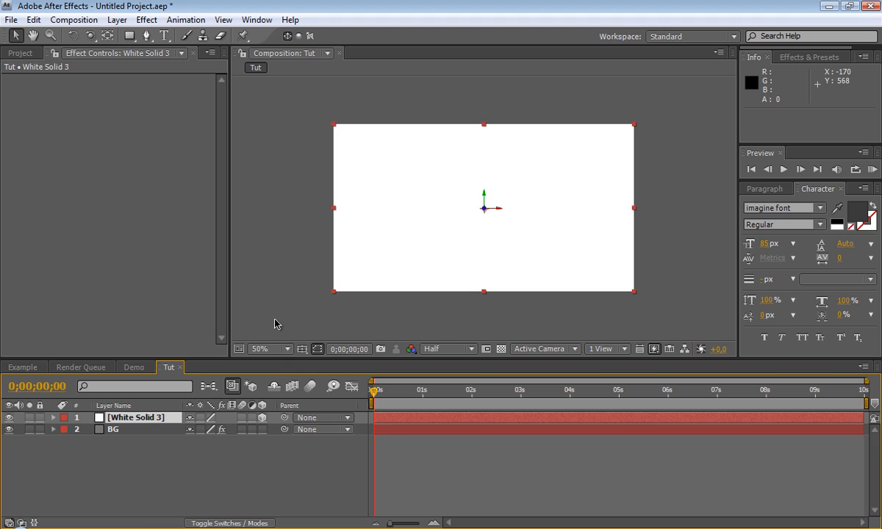
# Step: Rotate the white solid flat into a floor and rename the layer Floor
pyautogui.click(72, 36)
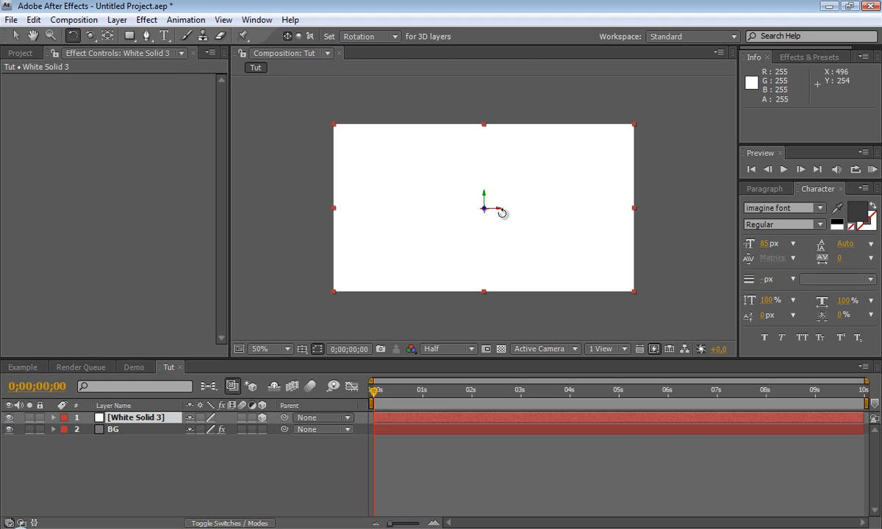
pyautogui.moveTo(494, 209)
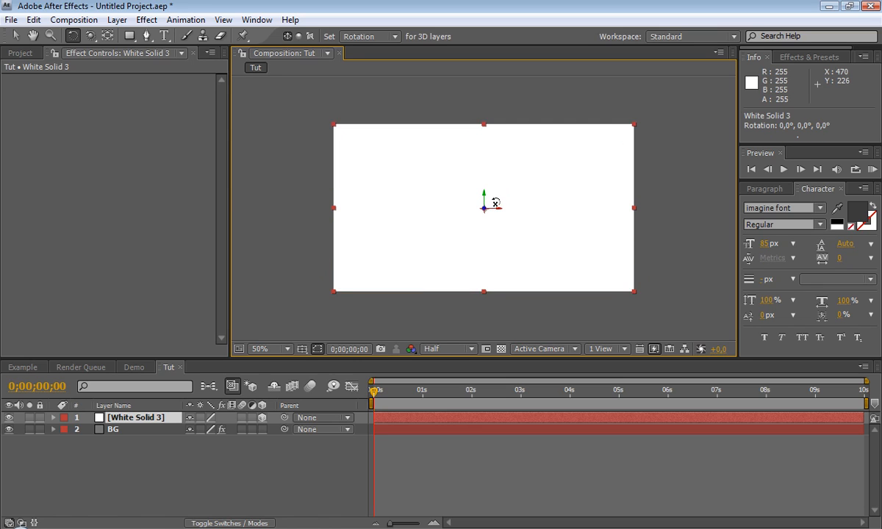
pyautogui.moveTo(485, 194); pyautogui.dragTo(497, 209)
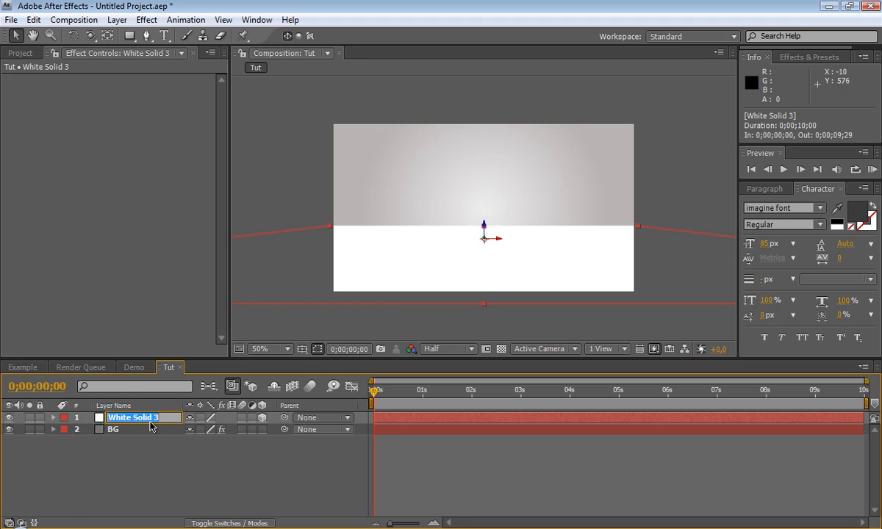
pyautogui.write('Floor')
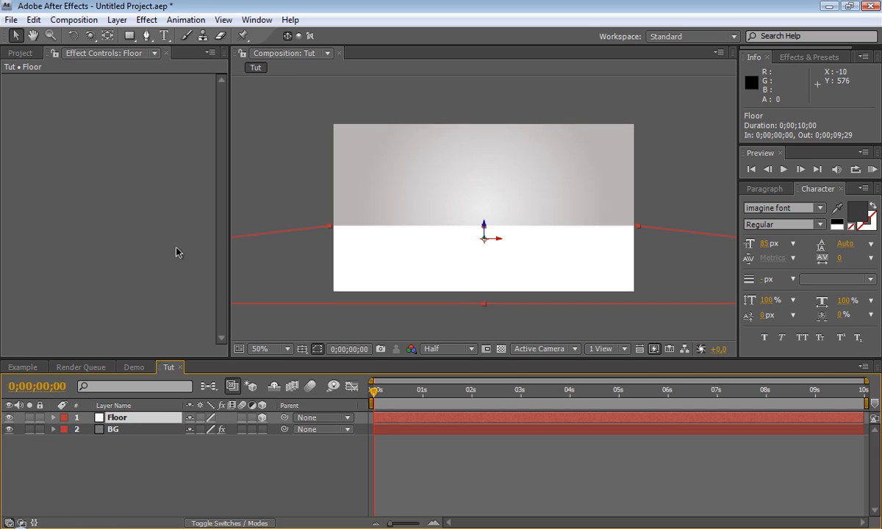
# Step: Start a text layer at the composition centre and type 'TECHFUL T' toward the title
pyautogui.click(165, 36)
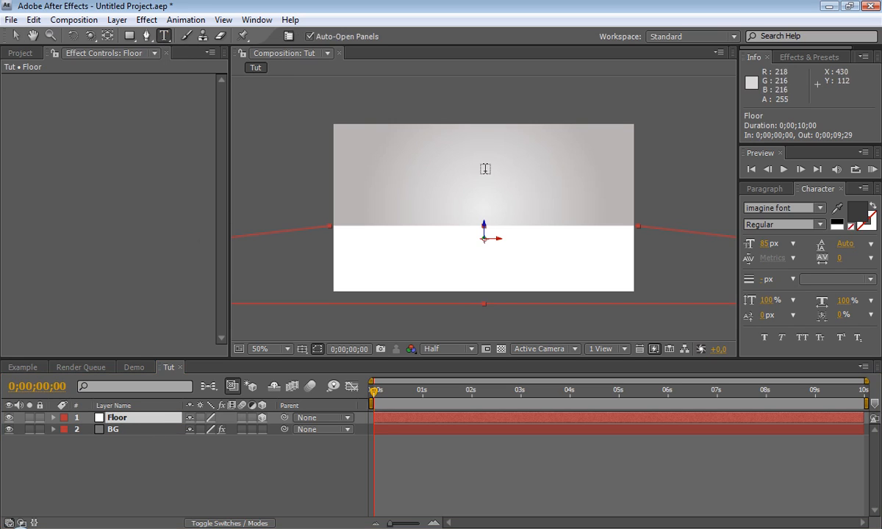
pyautogui.click(165, 36)
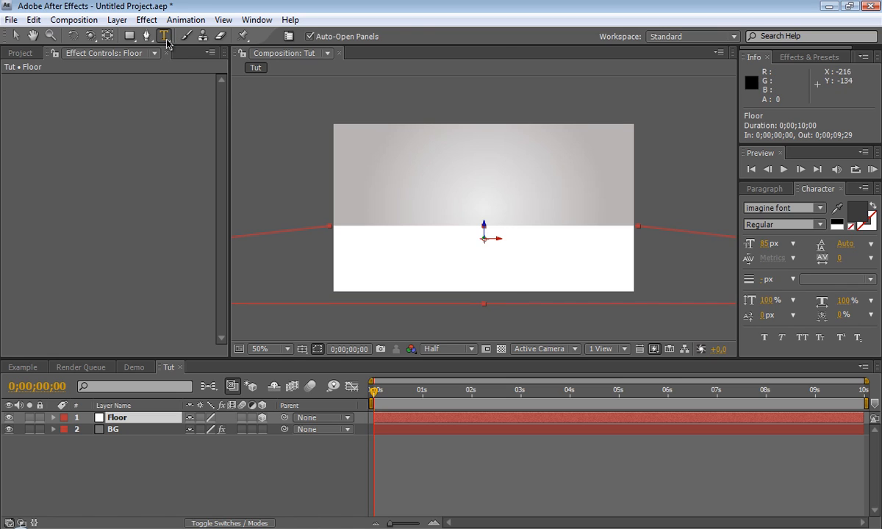
pyautogui.click(165, 36)
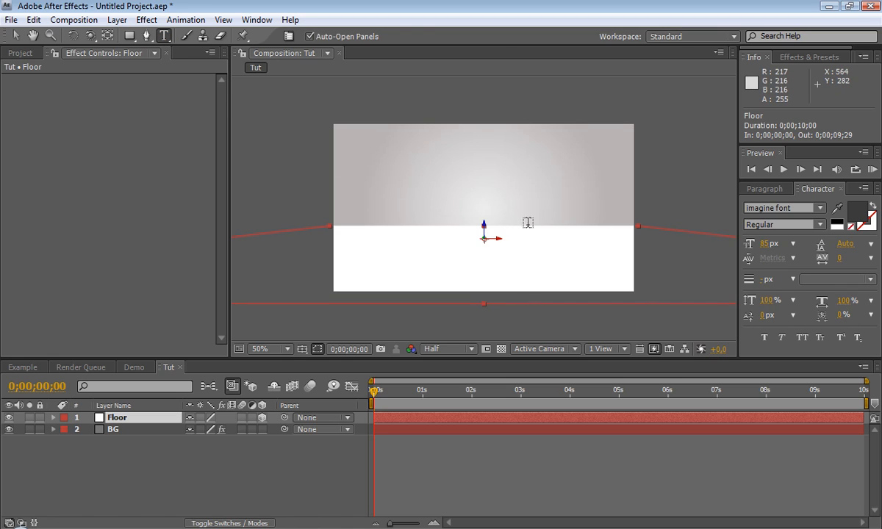
pyautogui.moveTo(484, 233)
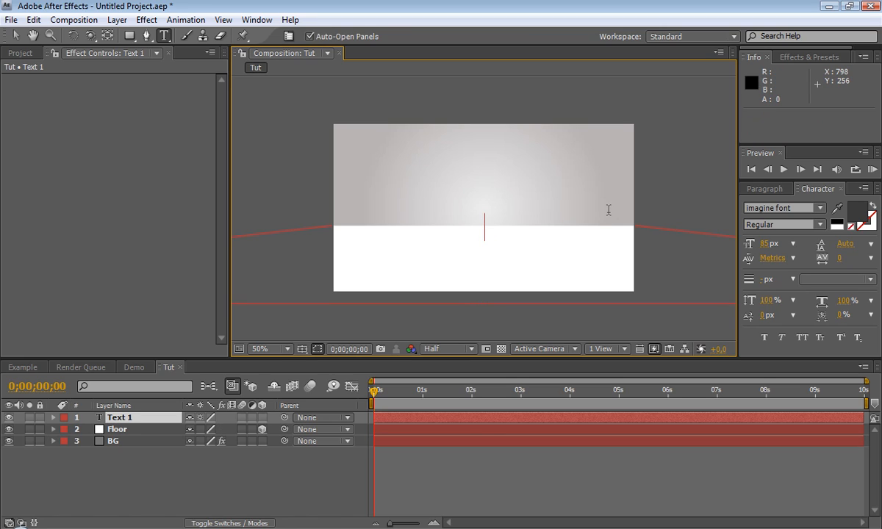
pyautogui.write('TEC')
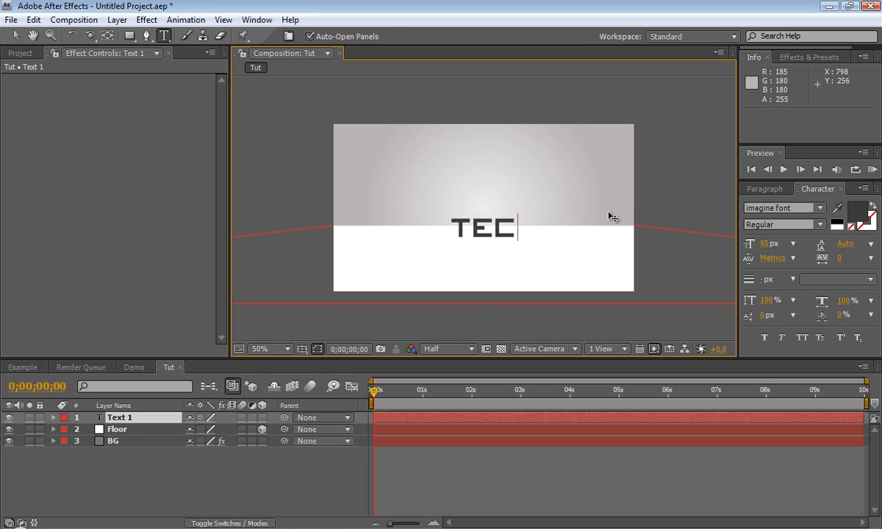
pyautogui.write('HFUL TUTS')
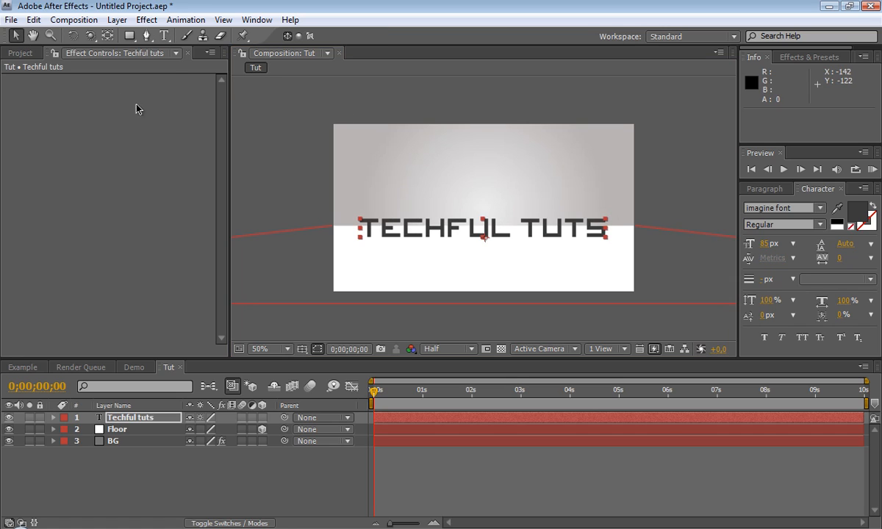
pyautogui.moveTo(663, 200)
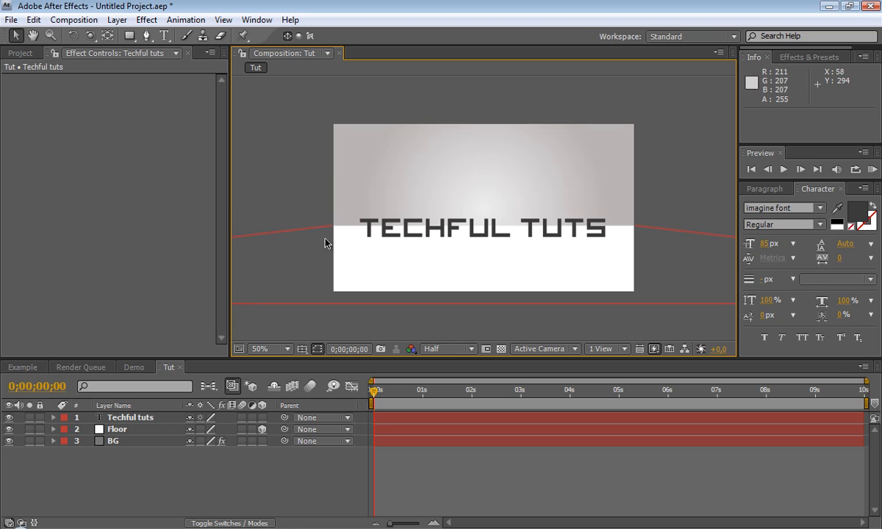
pyautogui.moveTo(447, 259)
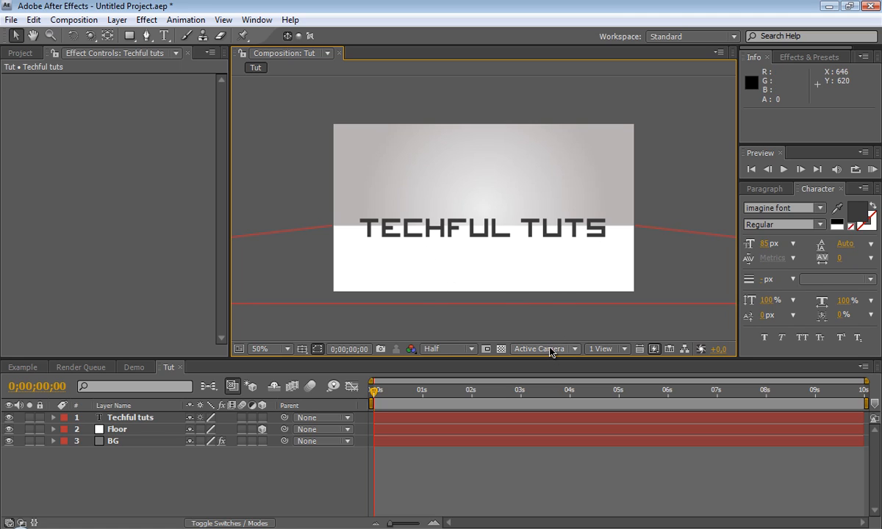
# Step: View the scene from the Left 3D viewpoint to check the title's height on the floor
pyautogui.click(543, 349)
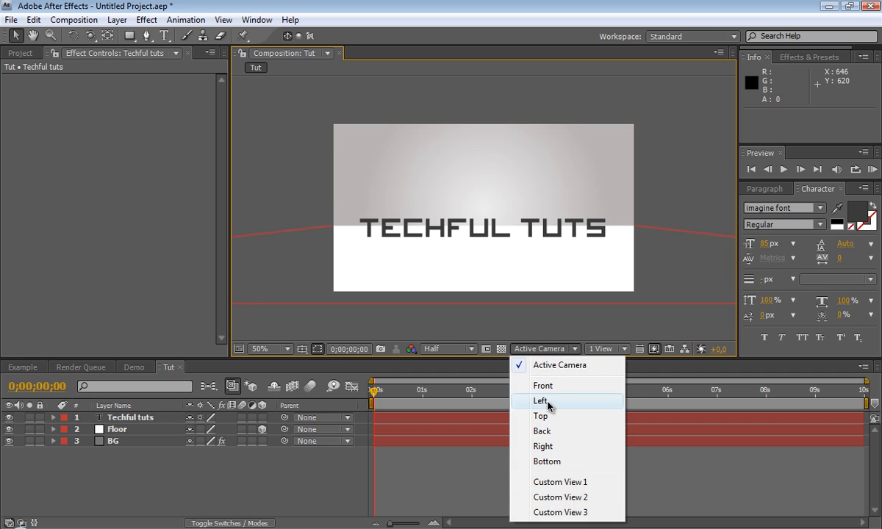
pyautogui.click(541, 401)
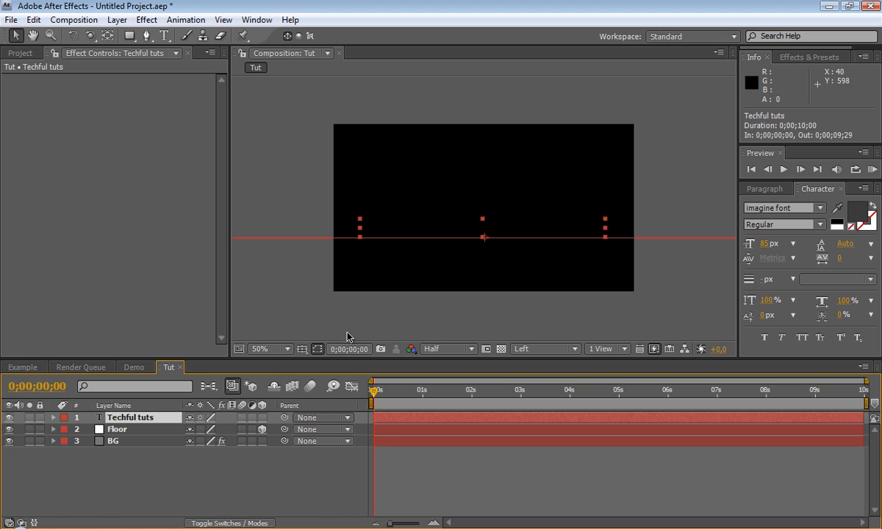
pyautogui.moveTo(244, 426)
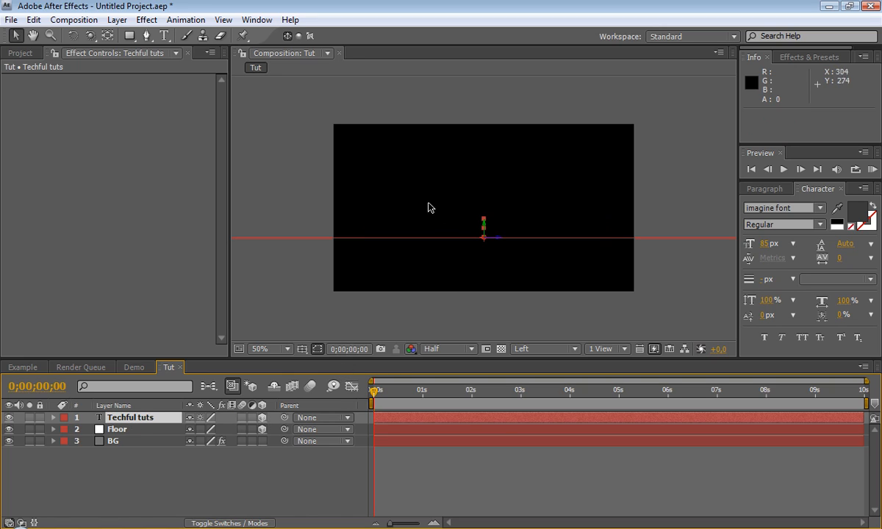
pyautogui.moveTo(547, 248)
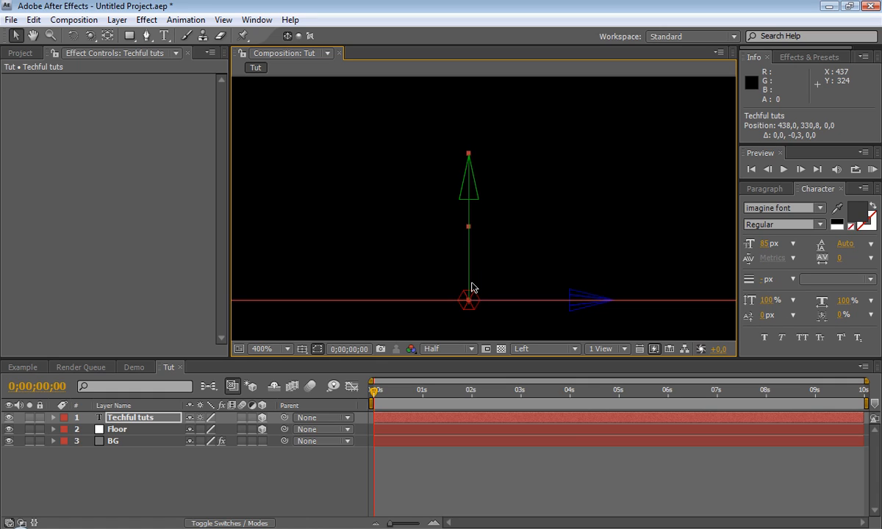
pyautogui.click(541, 349)
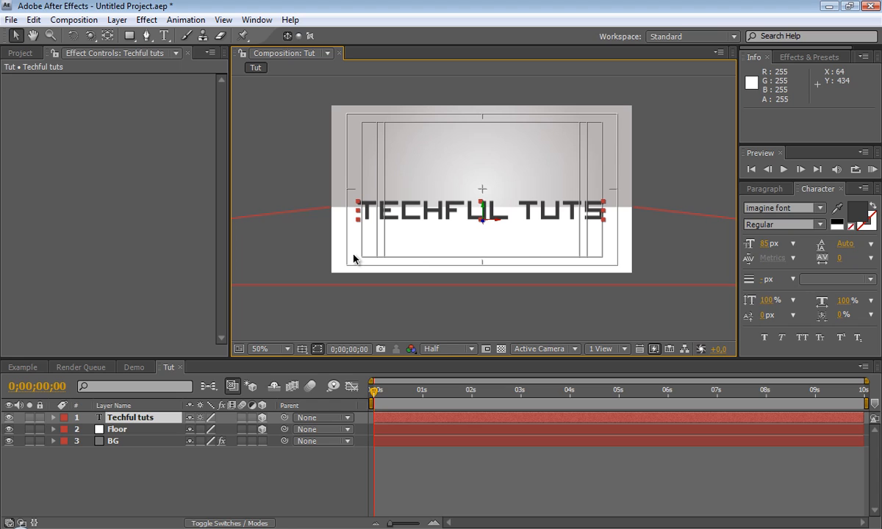
pyautogui.moveTo(415, 332)
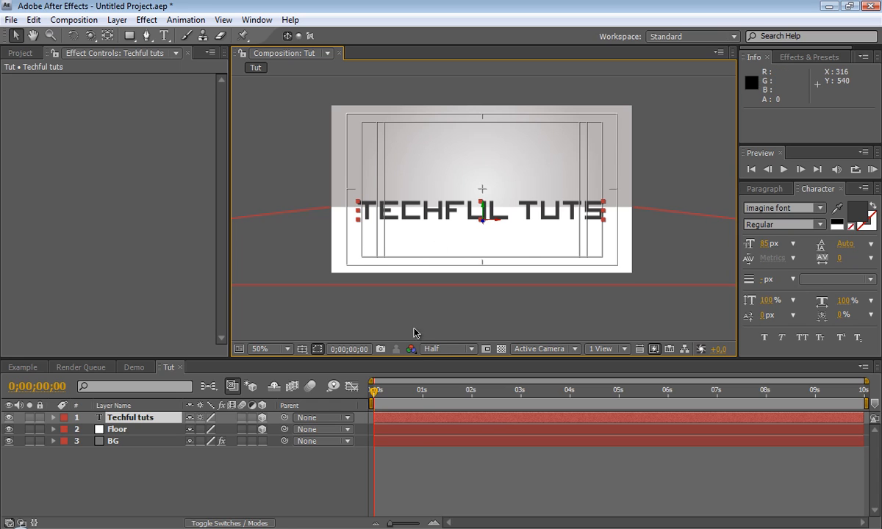
# Step: Turn on the title/action safe guides in the camera view
pyautogui.click(303, 349)
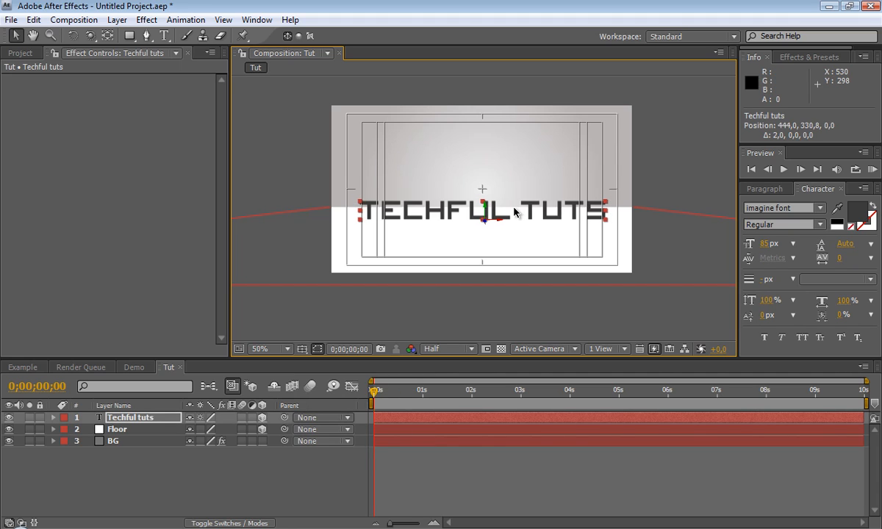
pyautogui.moveTo(571, 247)
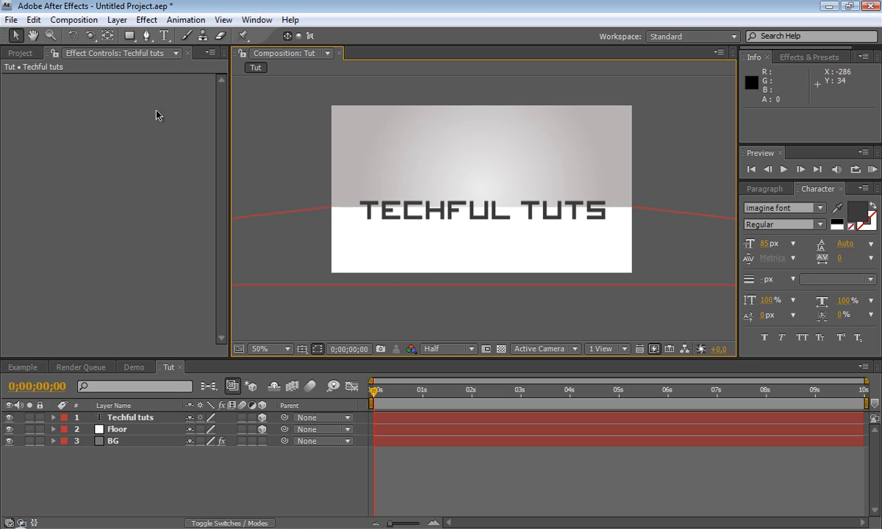
# Step: Add a new Spot light layer, Light 1, with Casts Shadows enabled
pyautogui.click(116, 21)
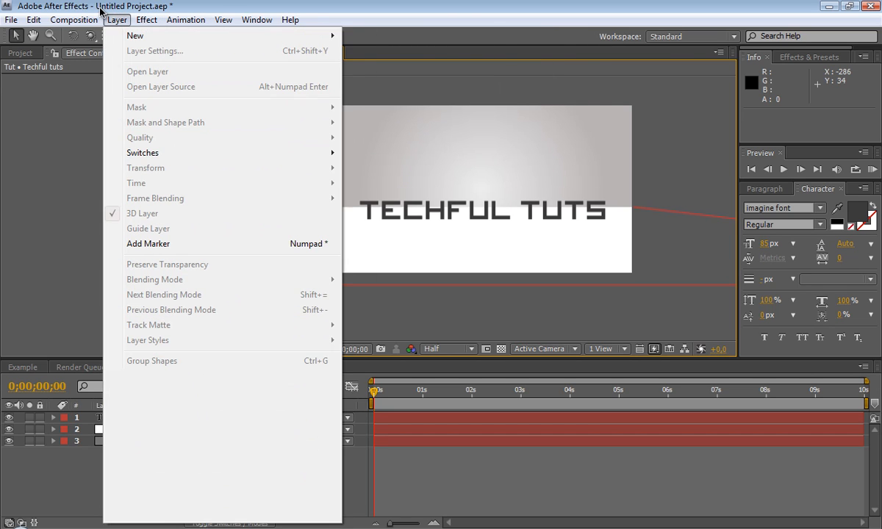
pyautogui.moveTo(135, 36)
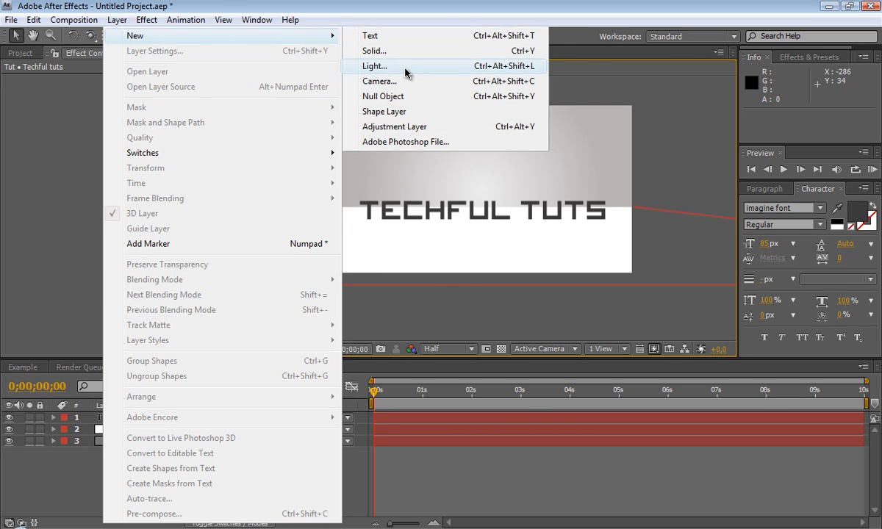
pyautogui.click(375, 66)
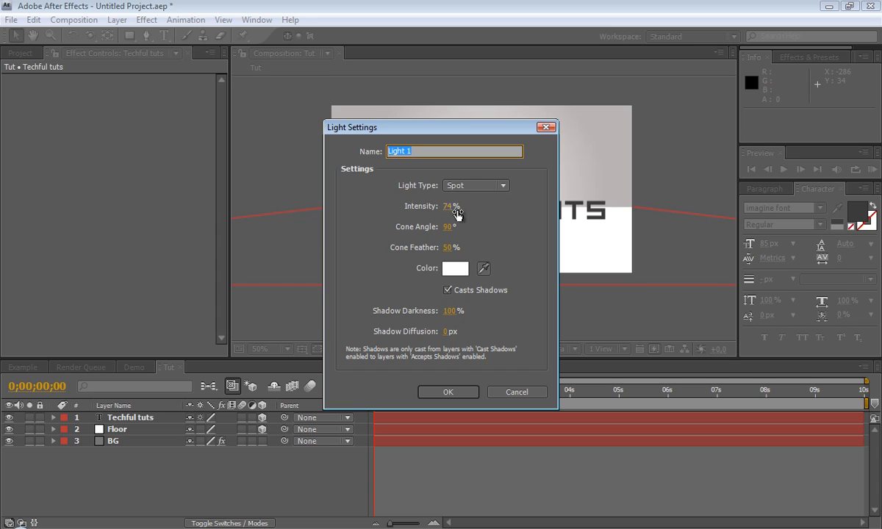
pyautogui.moveTo(450, 249)
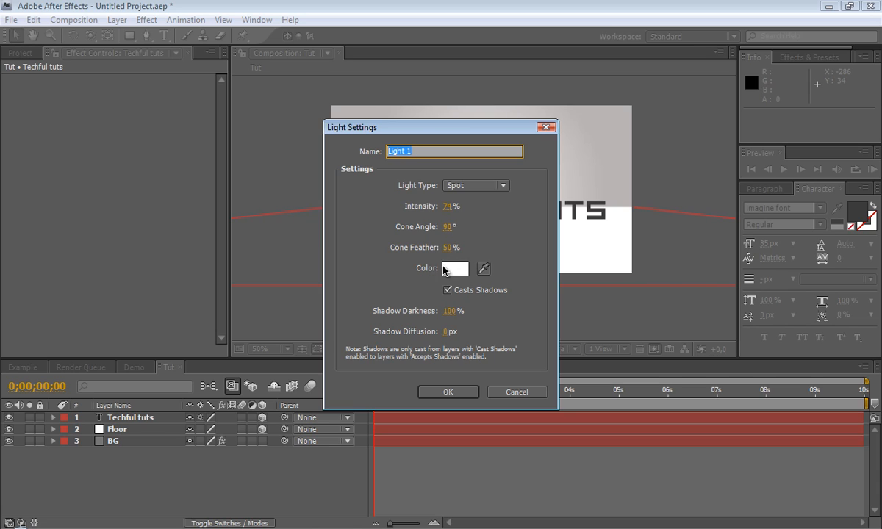
pyautogui.click(447, 288)
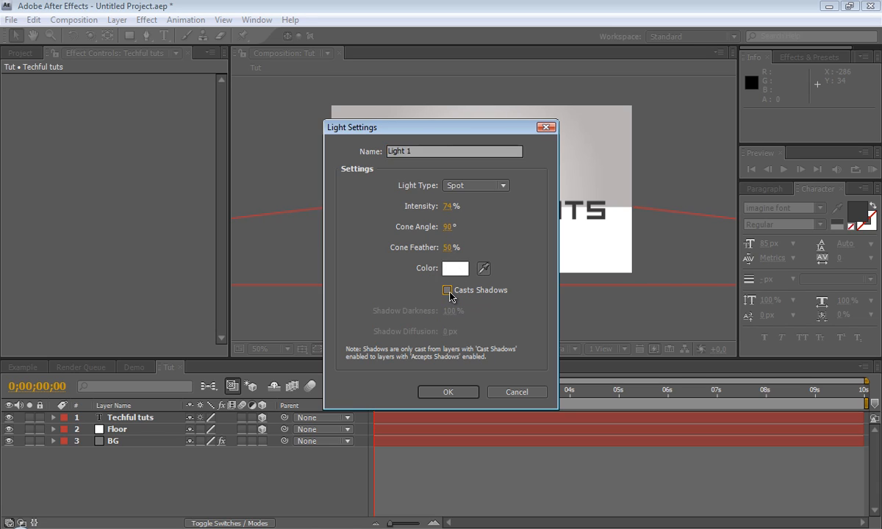
pyautogui.click(447, 290)
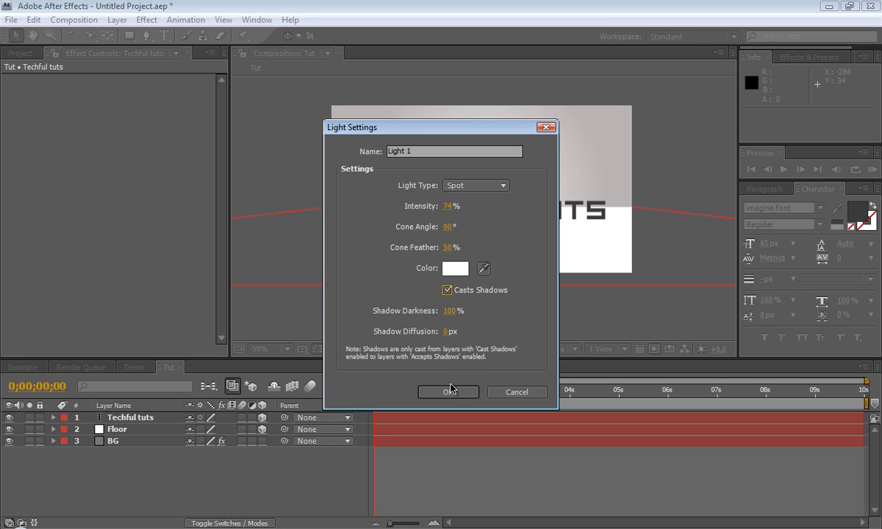
pyautogui.click(448, 391)
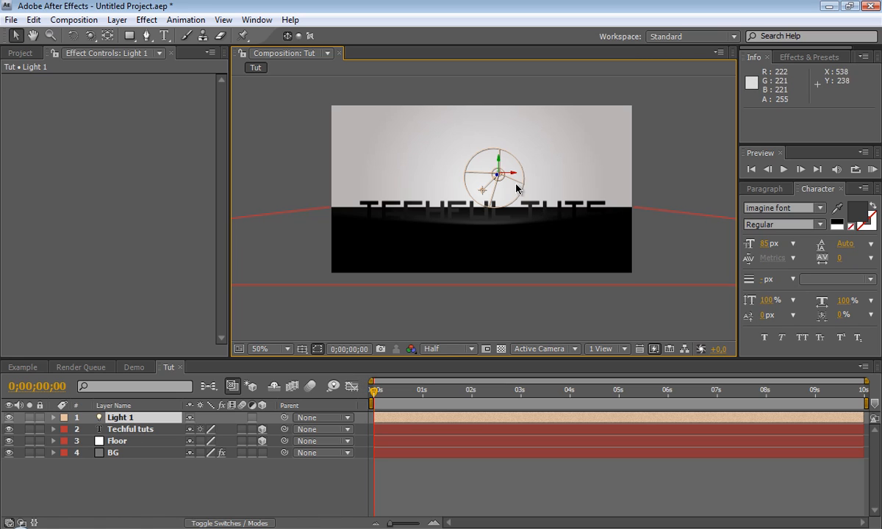
pyautogui.moveTo(500, 180)
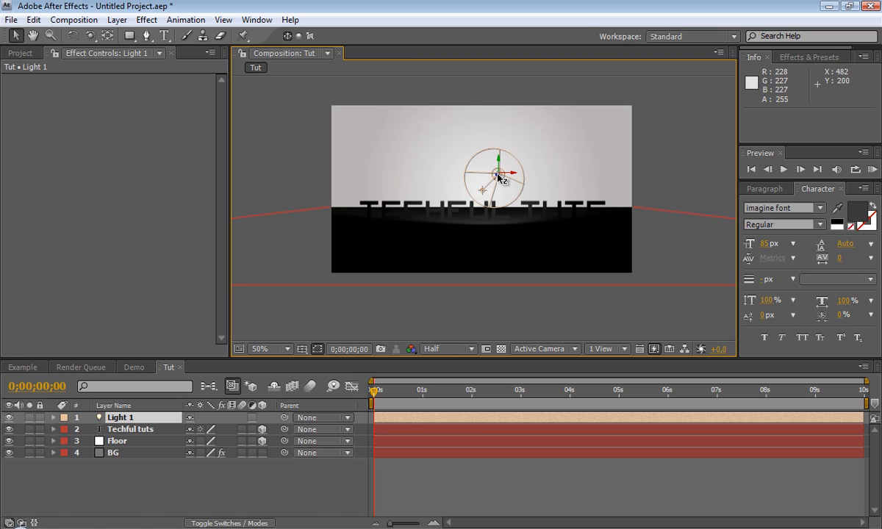
# Step: Drag Light 1 higher and to the right so it shines down across the title and floor
pyautogui.moveTo(499, 173); pyautogui.dragTo(518, 183)
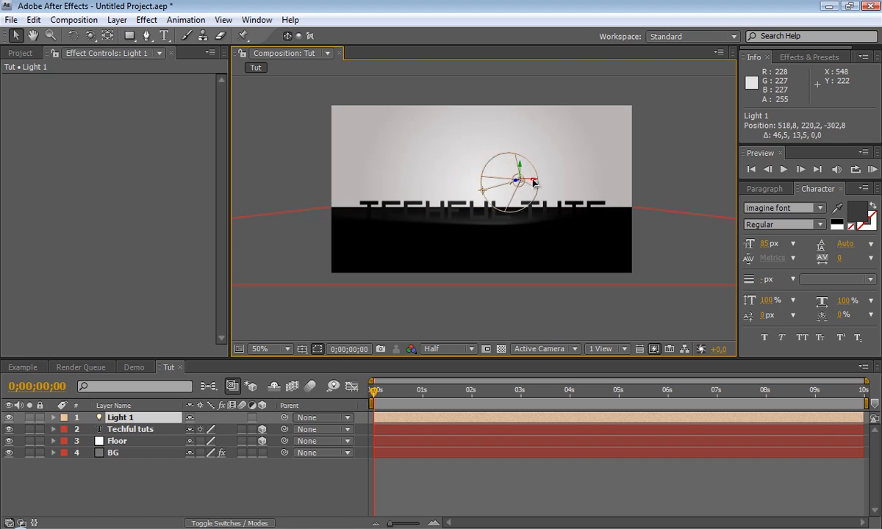
pyautogui.moveTo(515, 180); pyautogui.dragTo(527, 150)
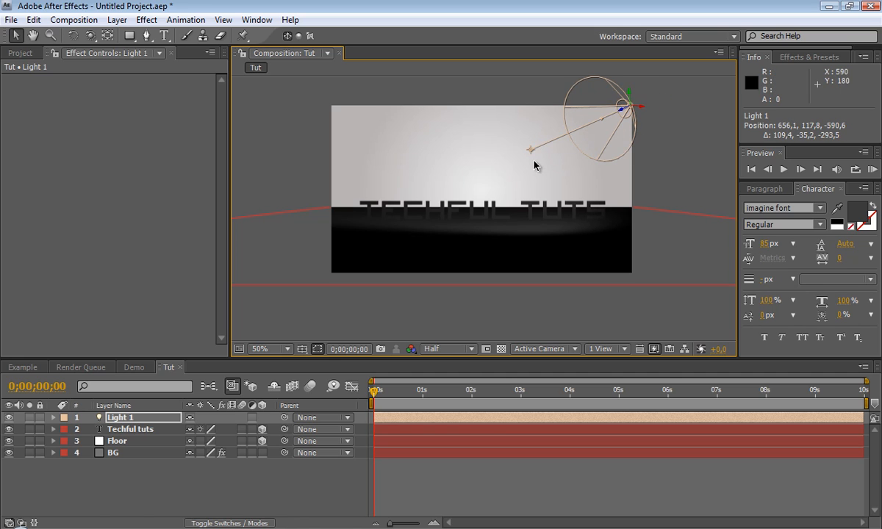
pyautogui.moveTo(531, 150); pyautogui.dragTo(531, 184)
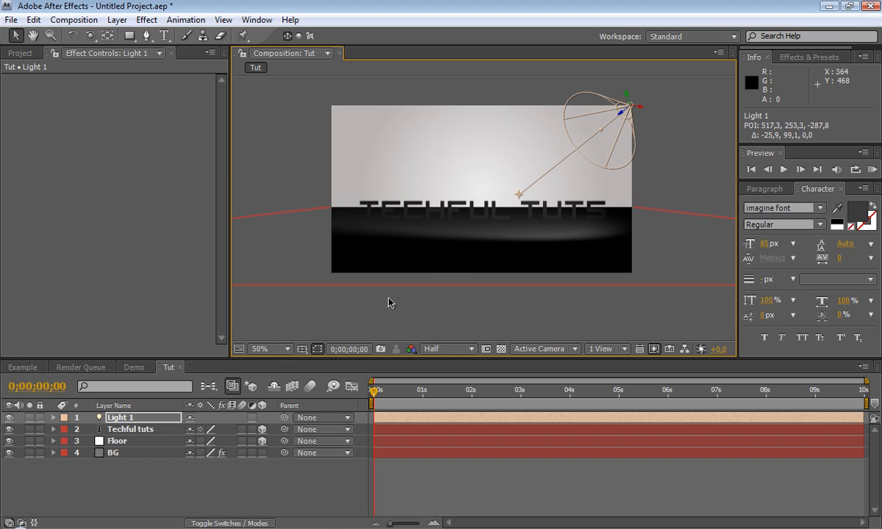
pyautogui.moveTo(284, 333)
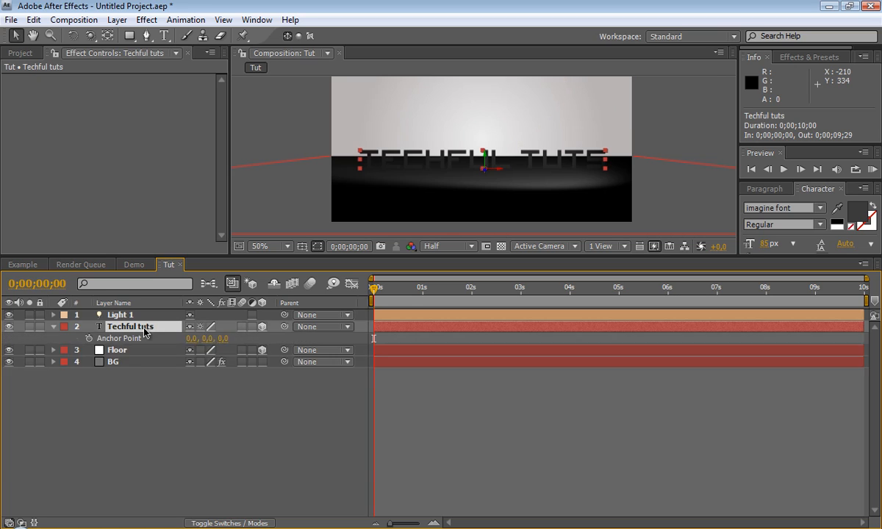
# Step: Set Accepts Lights to Off in the Techful tuts layer's Material Options, keeping Casts Shadows on
pyautogui.click(53, 327)
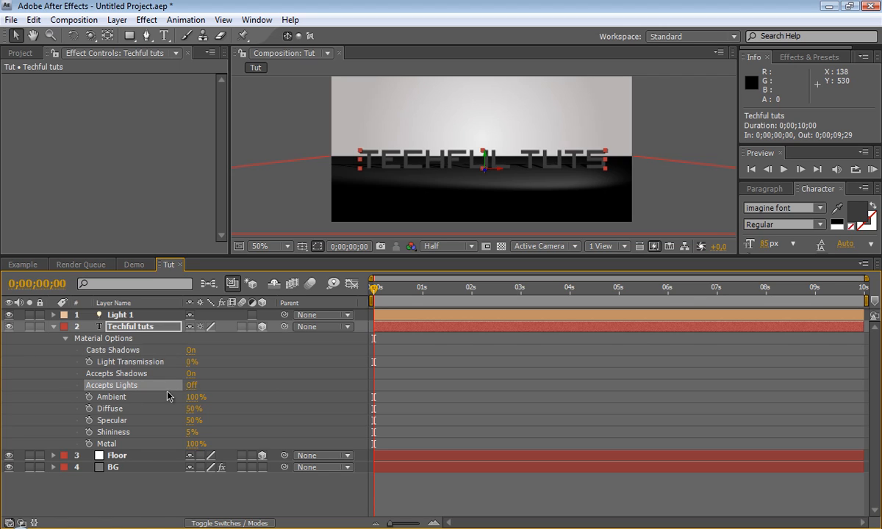
pyautogui.moveTo(470, 163)
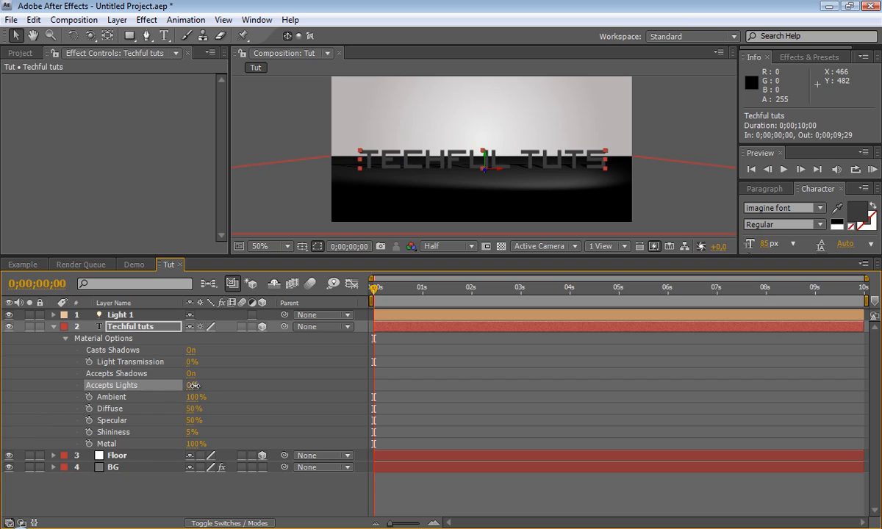
pyautogui.click(191, 386)
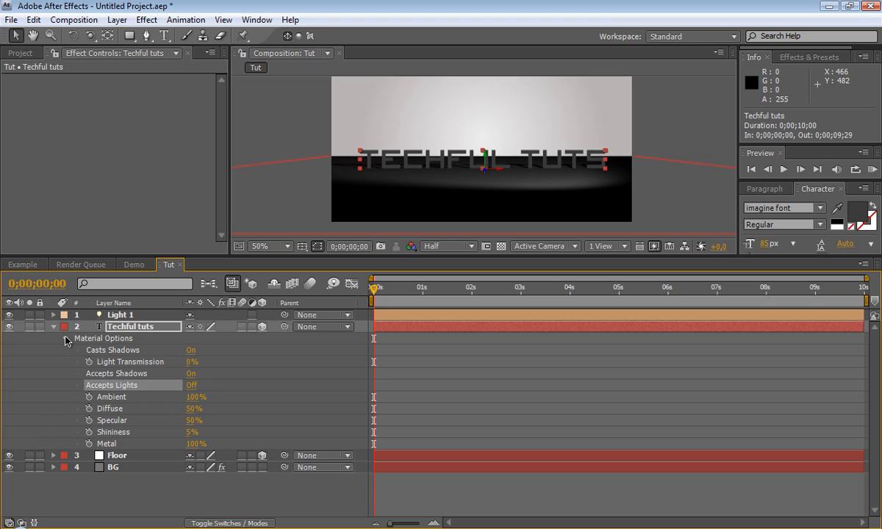
pyautogui.click(53, 327)
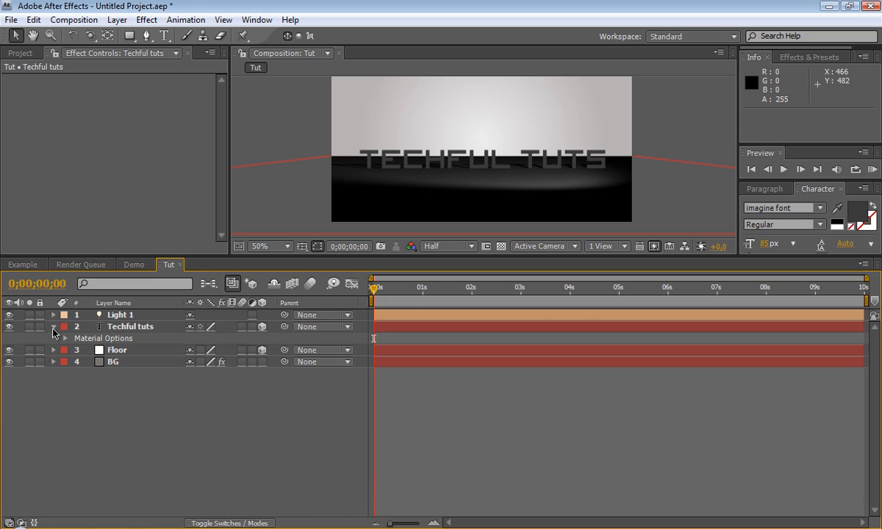
pyautogui.click(116, 338)
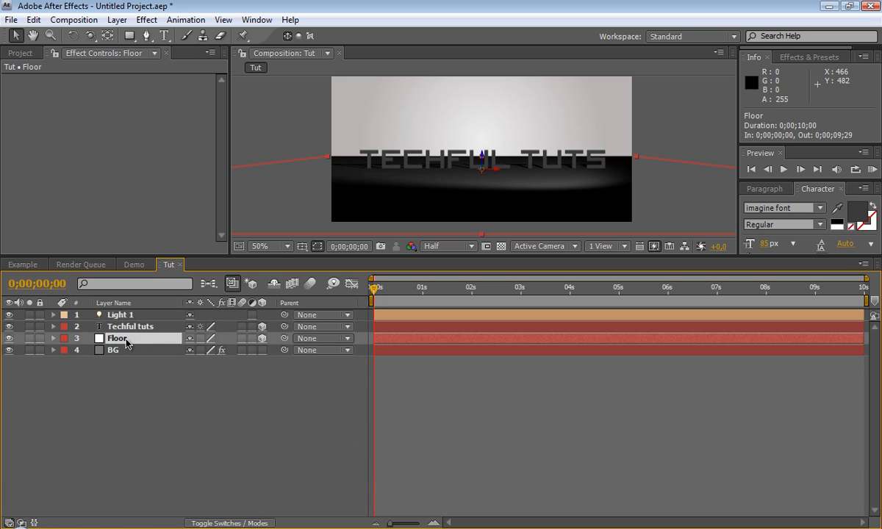
# Step: Set the Floor layer's Accepts Lights to Off while it still accepts shadows
pyautogui.click(53, 338)
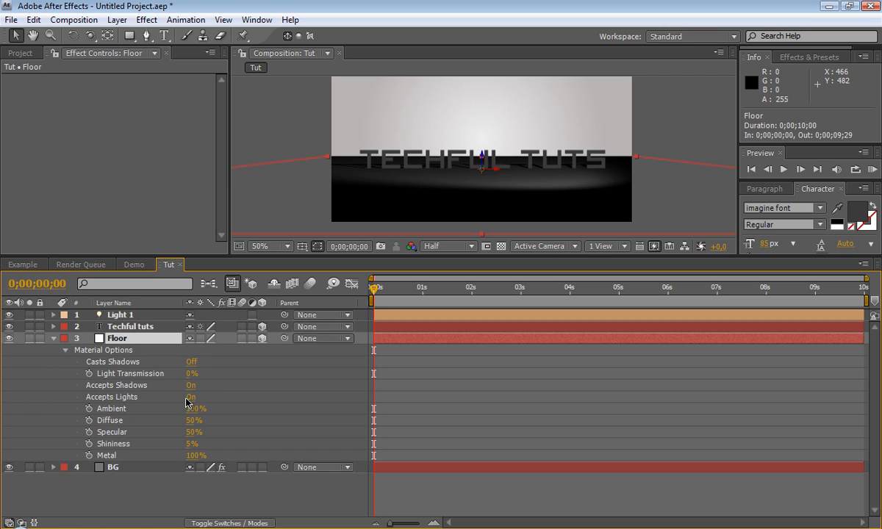
pyautogui.click(191, 397)
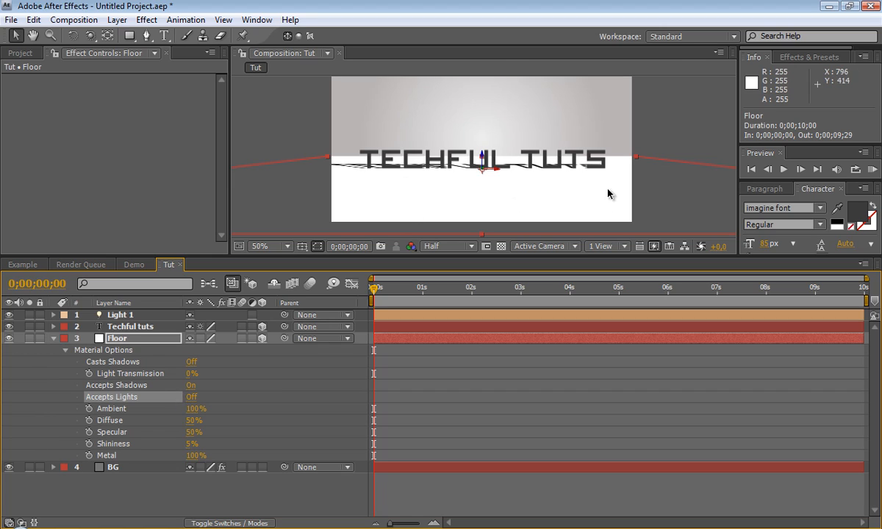
pyautogui.moveTo(203, 389)
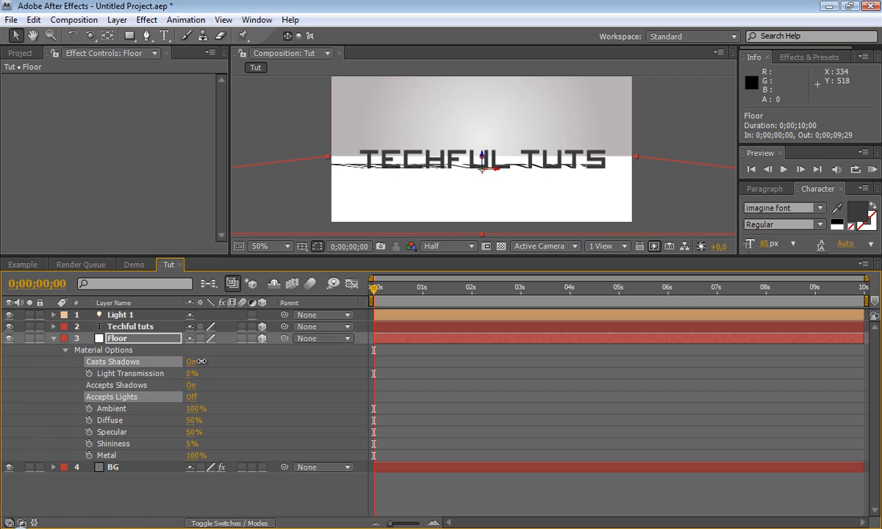
pyautogui.click(191, 362)
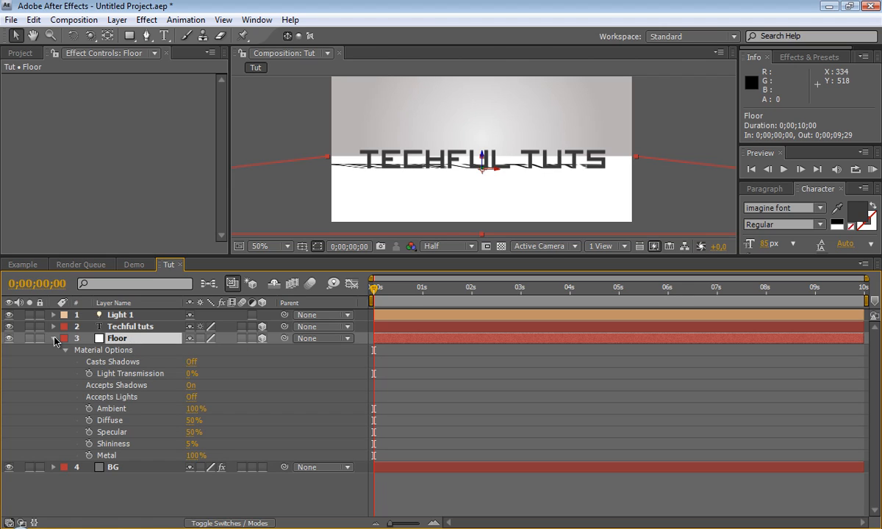
pyautogui.click(121, 315)
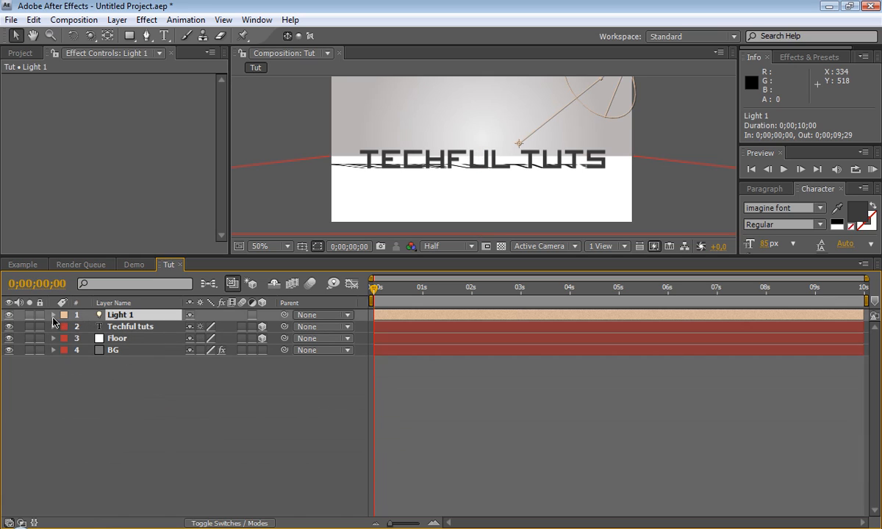
# Step: Raise Light 1's Shadow Diffusion to about 78 px and lower Shadow Darkness to about 45%
pyautogui.click(53, 315)
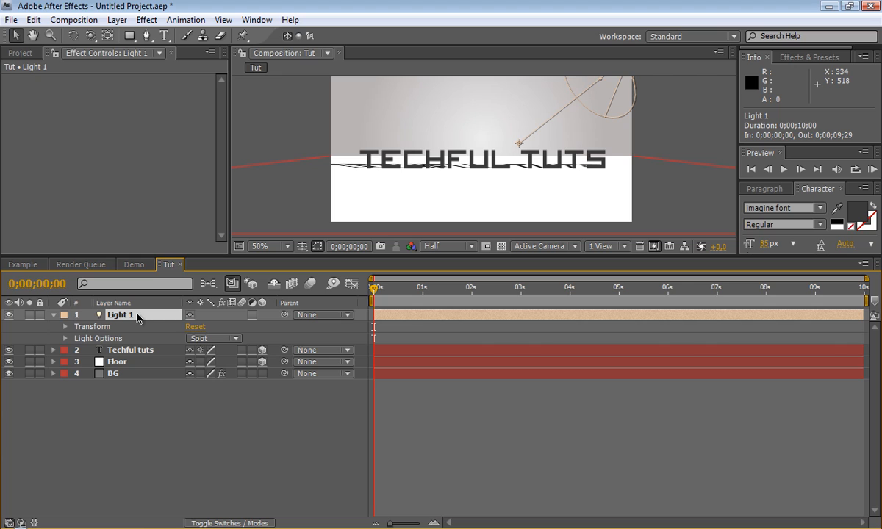
pyautogui.click(65, 339)
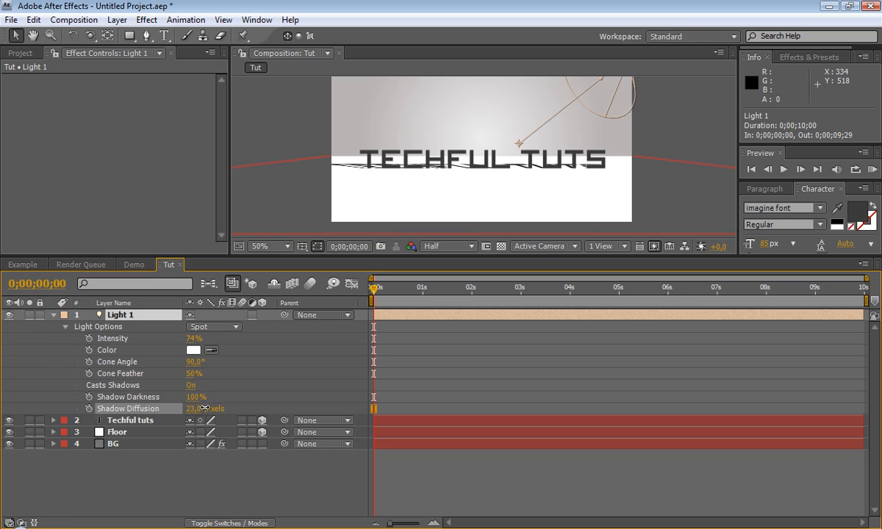
pyautogui.moveTo(205, 409); pyautogui.dragTo(235, 408)
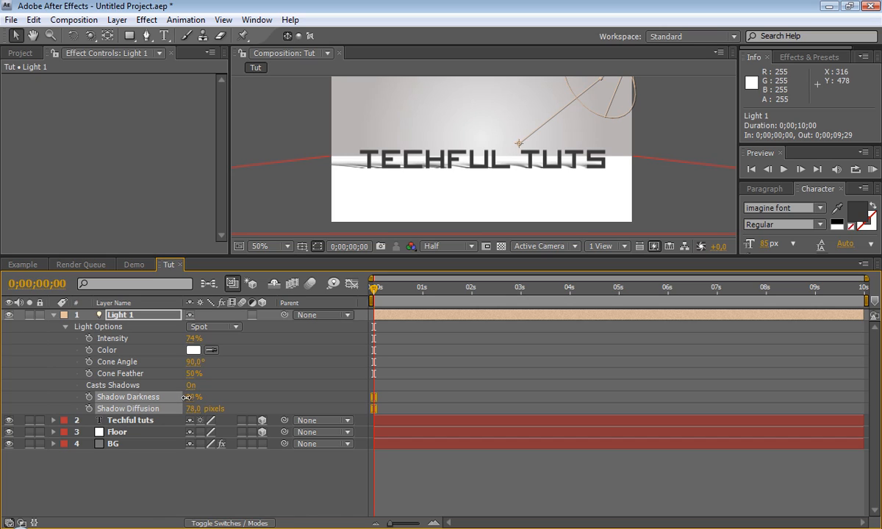
pyautogui.moveTo(206, 397); pyautogui.dragTo(174, 398)
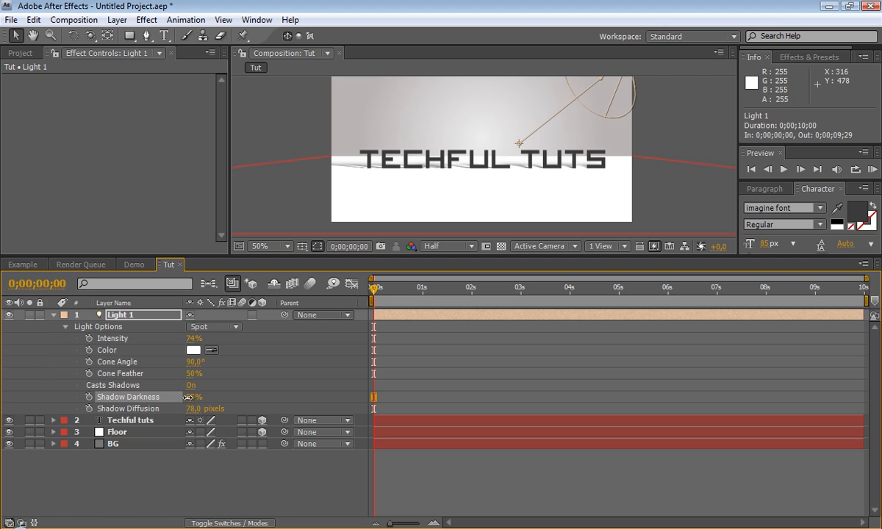
pyautogui.click(53, 327)
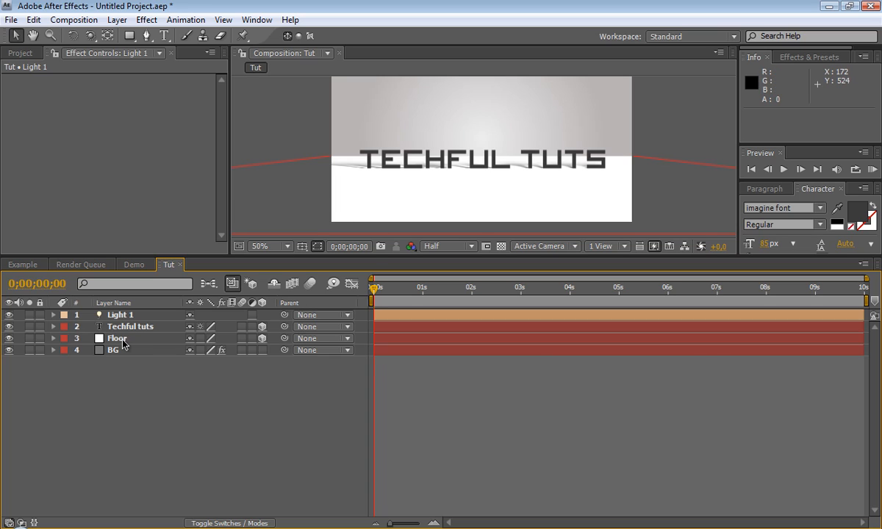
pyautogui.click(116, 338)
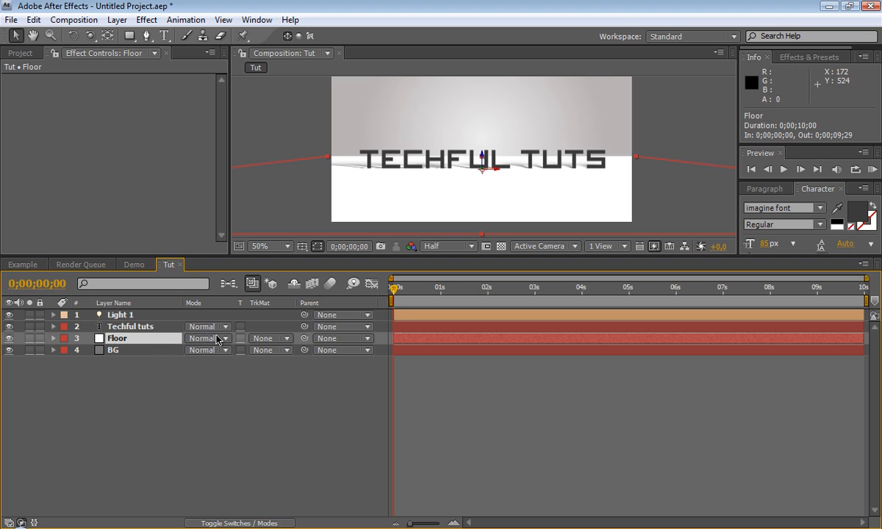
# Step: Switch the Floor layer's blending mode to Multiply
pyautogui.click(209, 338)
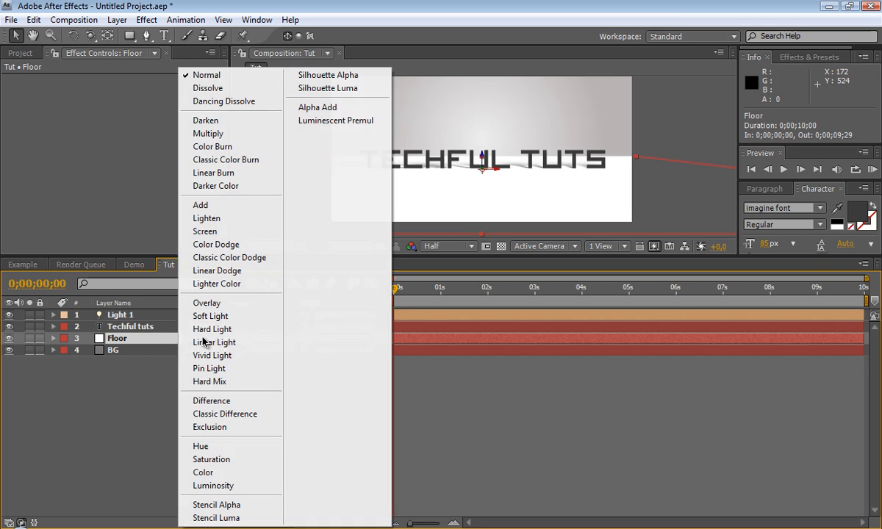
pyautogui.click(209, 133)
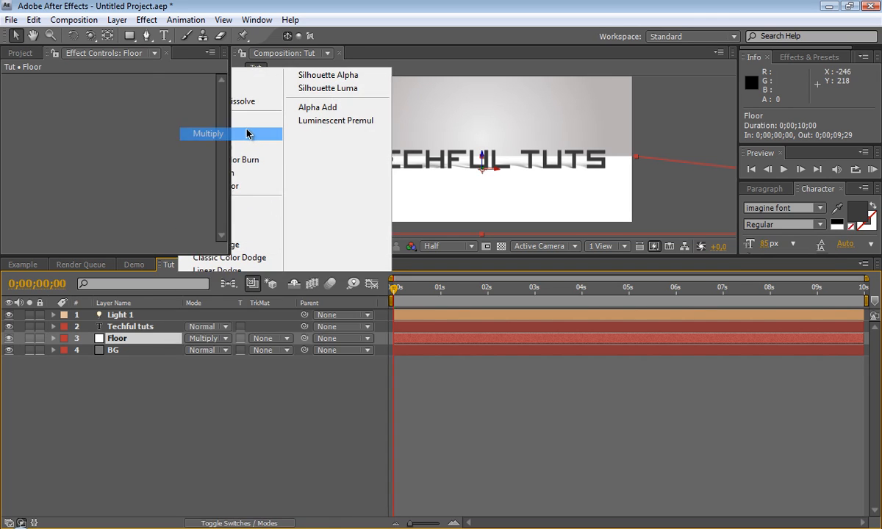
pyautogui.click(209, 132)
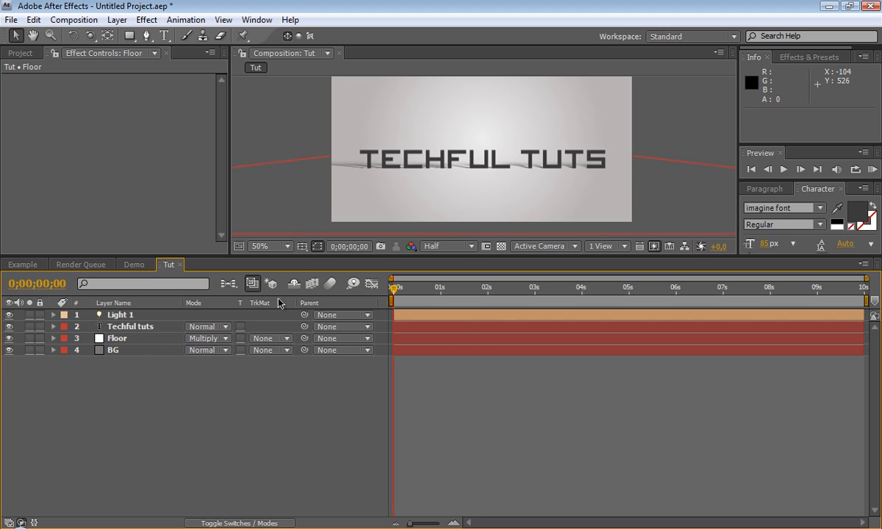
pyautogui.moveTo(116, 20)
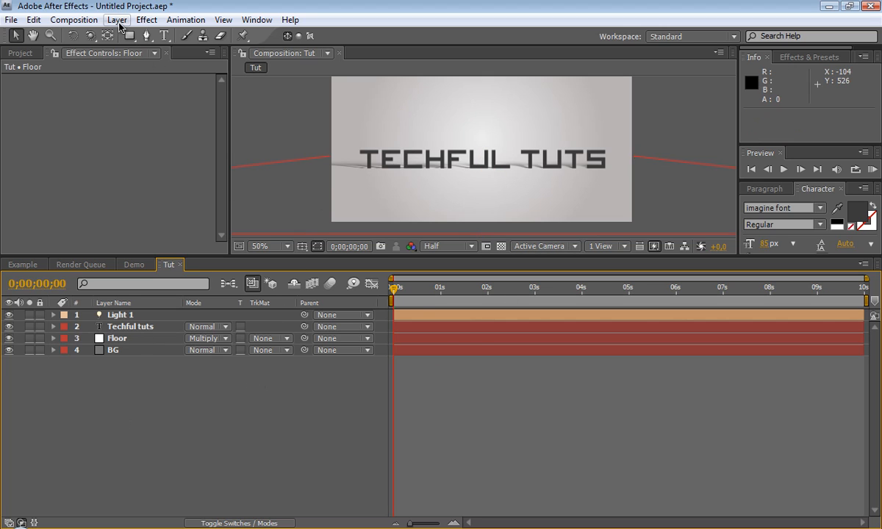
# Step: Add a Camera 1 layer via Layer > New > Camera and orbit it around the text
pyautogui.click(116, 19)
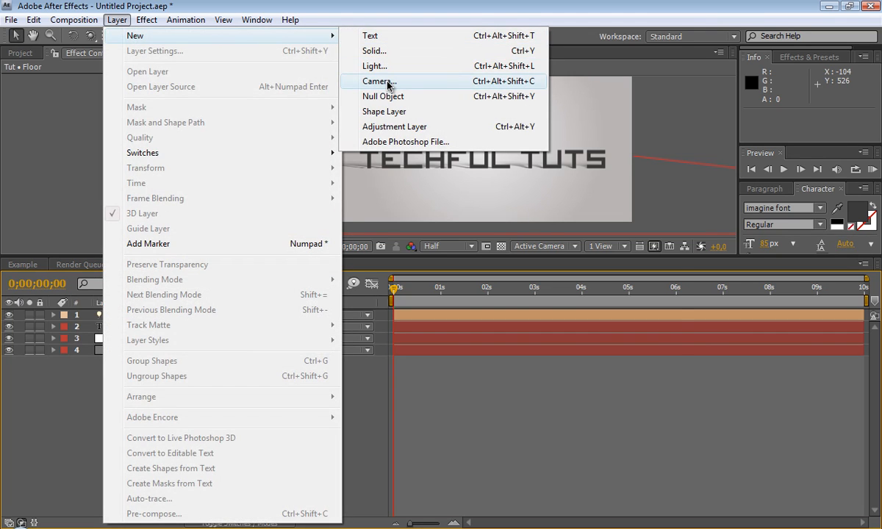
pyautogui.click(379, 80)
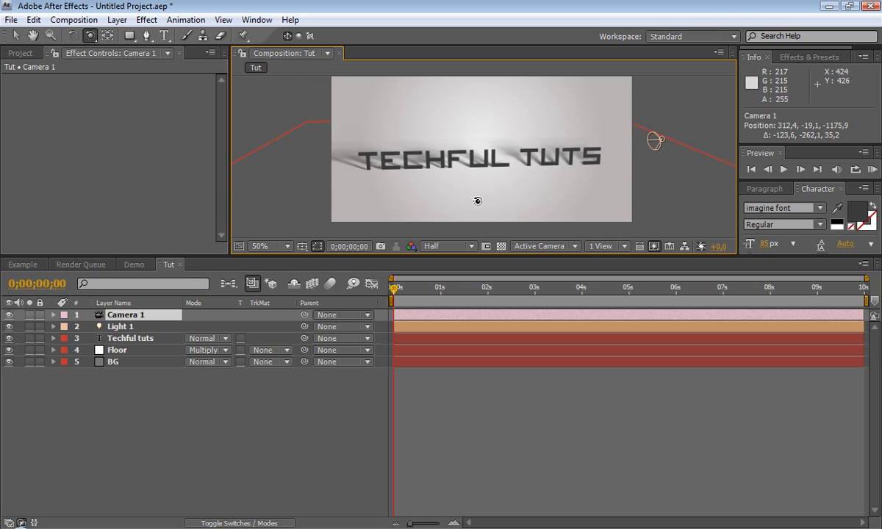
pyautogui.moveTo(655, 140); pyautogui.dragTo(721, 154)
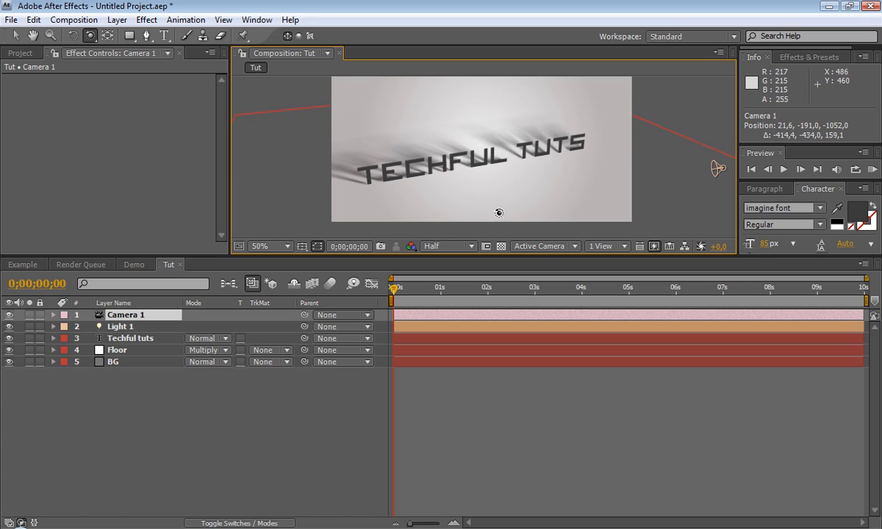
pyautogui.moveTo(500, 212); pyautogui.dragTo(512, 223)
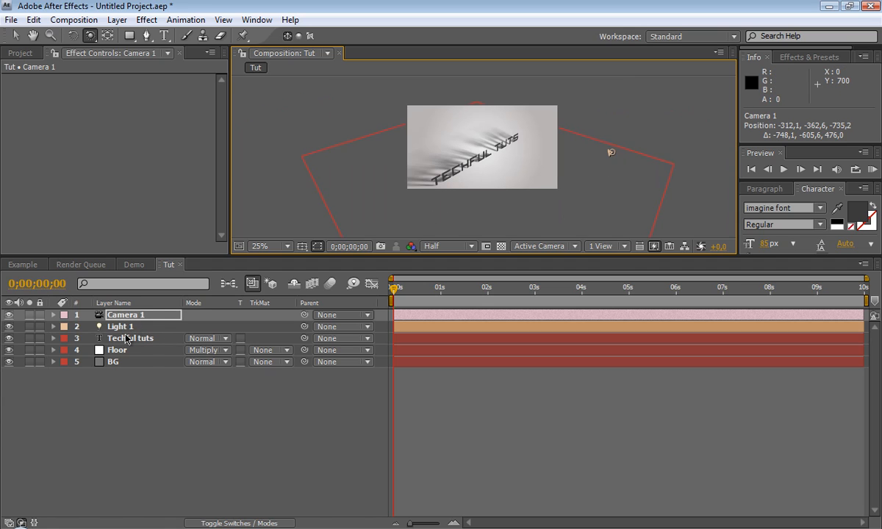
# Step: Move Light 1 over to the right and raise it above the TECHFUL TUTS text
pyautogui.click(121, 326)
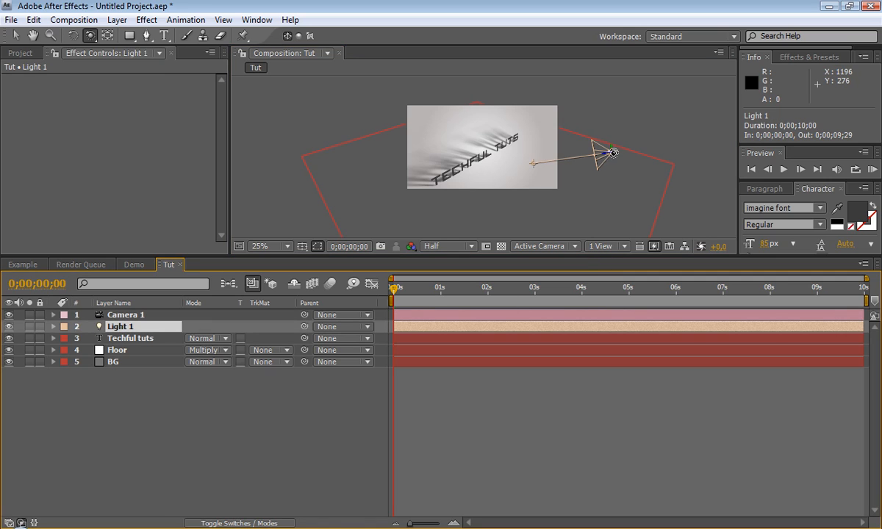
pyautogui.moveTo(644, 169)
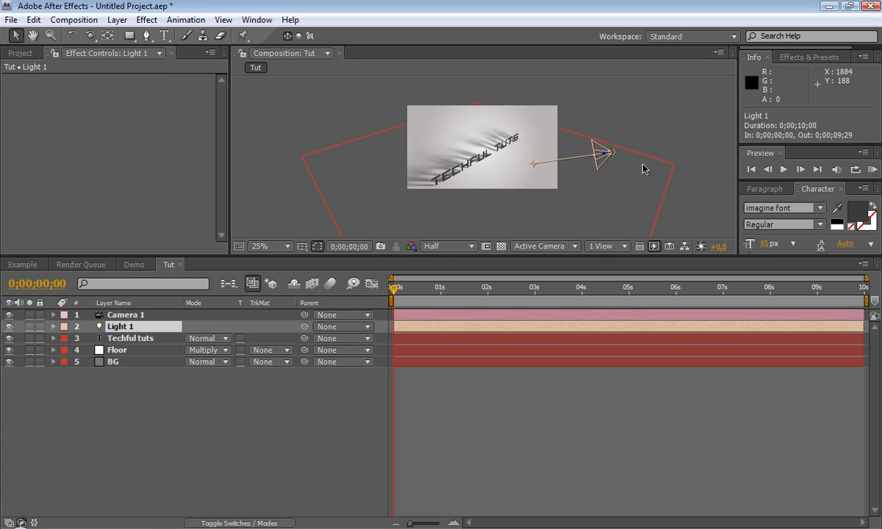
pyautogui.moveTo(606, 152); pyautogui.dragTo(596, 159)
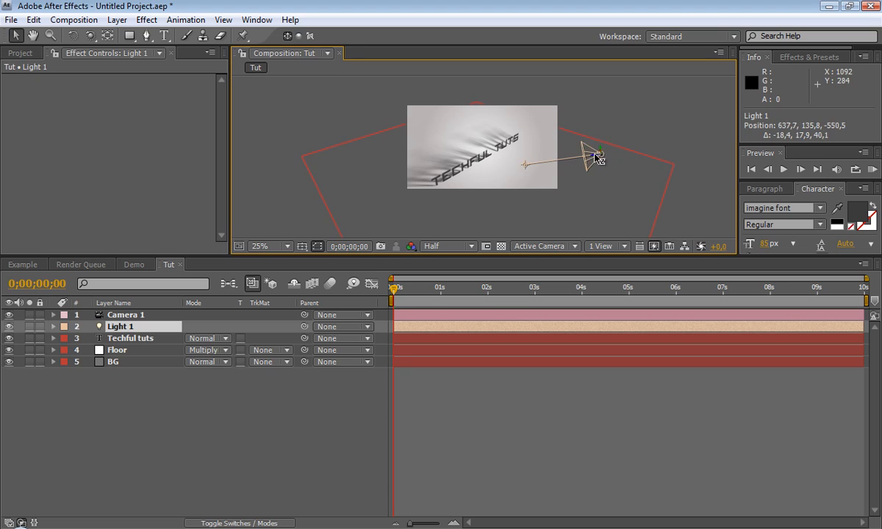
pyautogui.moveTo(596, 156); pyautogui.dragTo(562, 158)
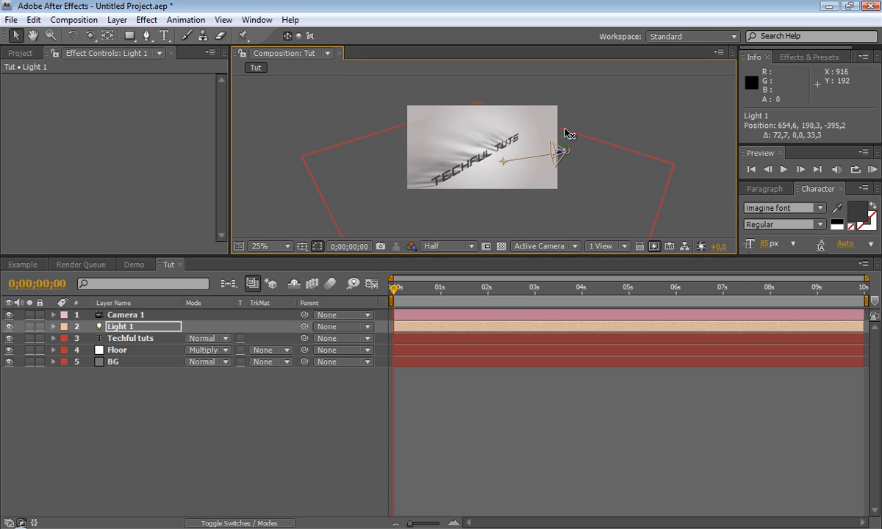
pyautogui.moveTo(561, 151); pyautogui.dragTo(562, 138)
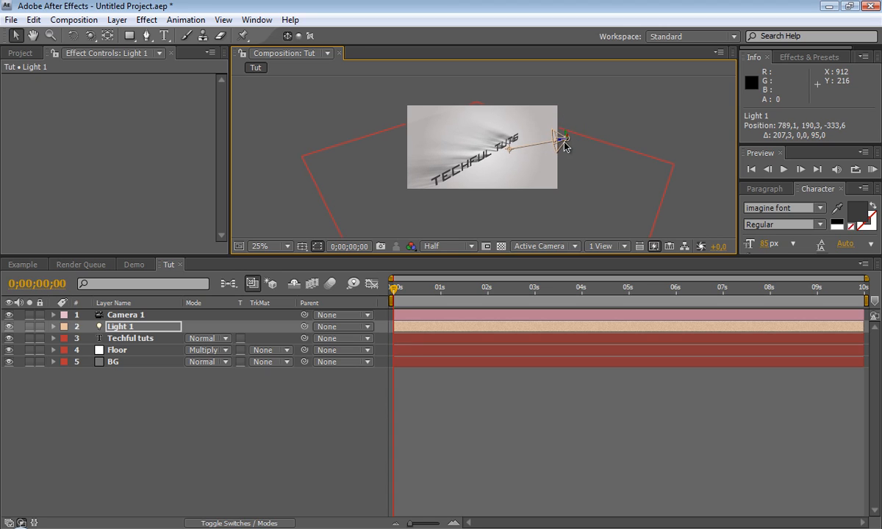
pyautogui.moveTo(562, 140); pyautogui.dragTo(562, 133)
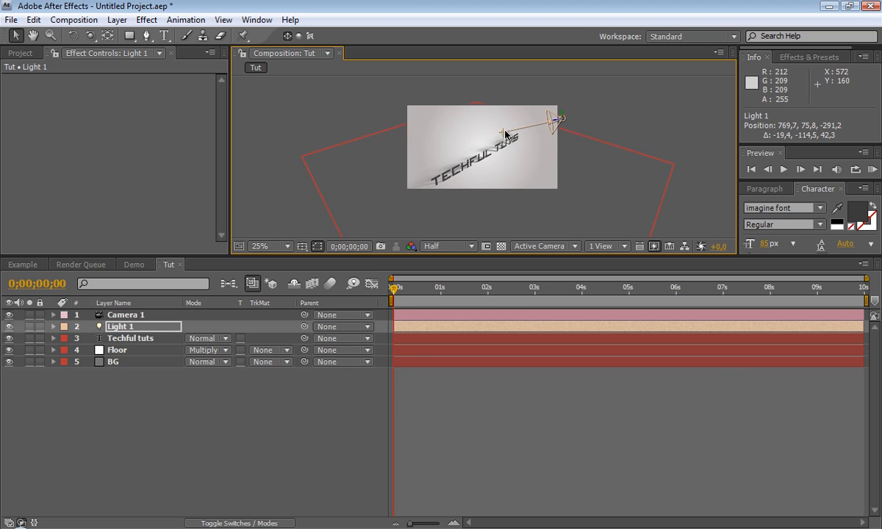
# Step: Re-aim the light's point of interest down at the text so its shadow falls across the floor
pyautogui.moveTo(503, 134); pyautogui.dragTo(547, 134)
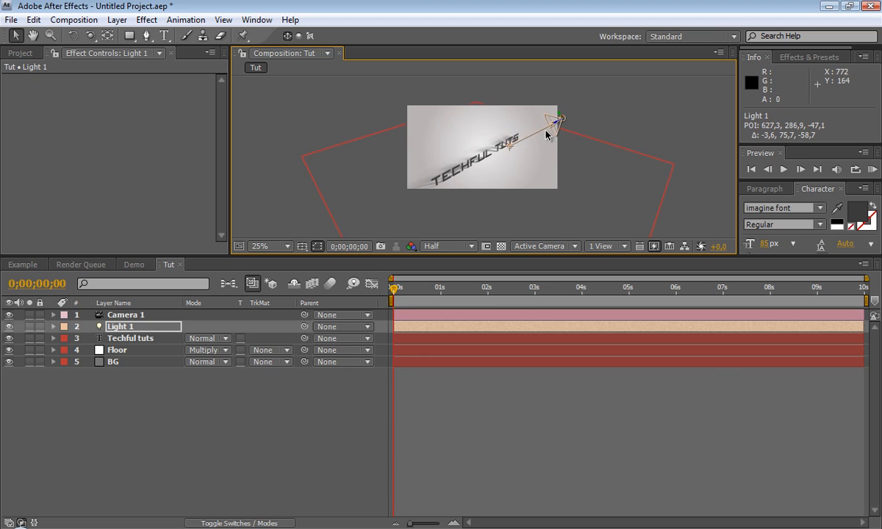
pyautogui.moveTo(547, 135); pyautogui.dragTo(556, 127)
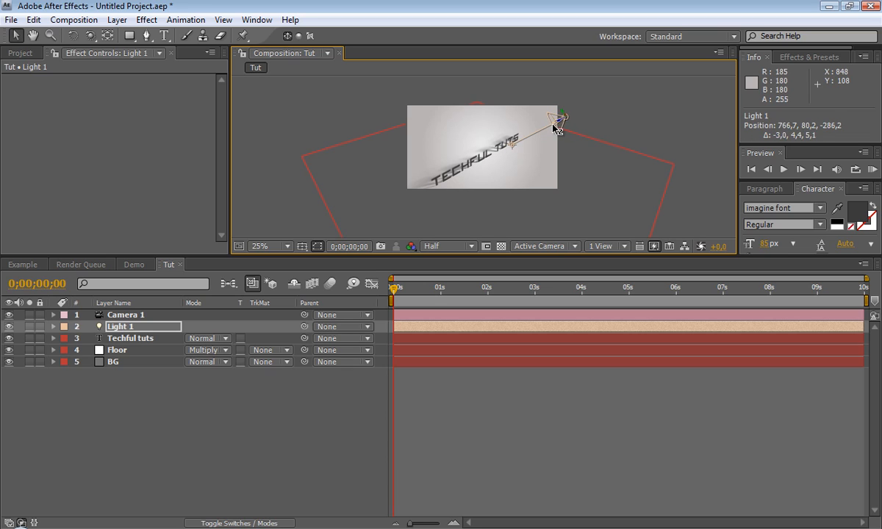
pyautogui.moveTo(556, 121); pyautogui.dragTo(517, 183)
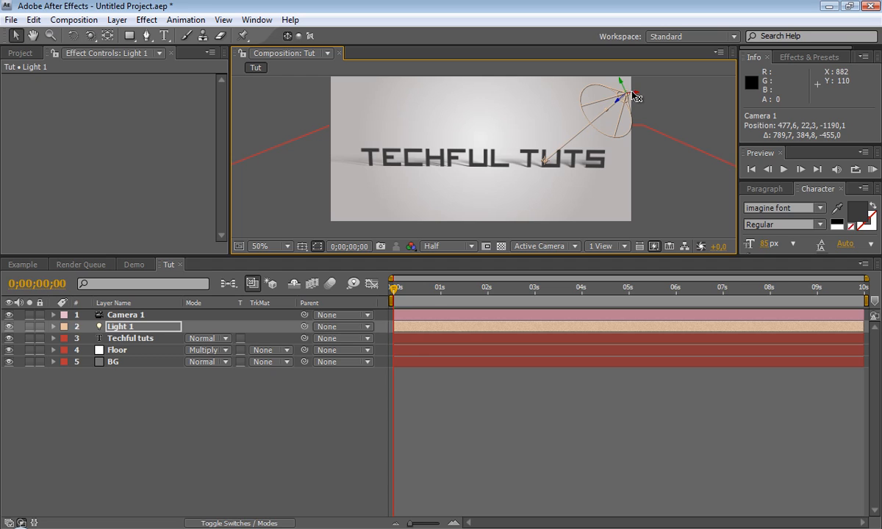
pyautogui.moveTo(630, 96); pyautogui.dragTo(486, 110)
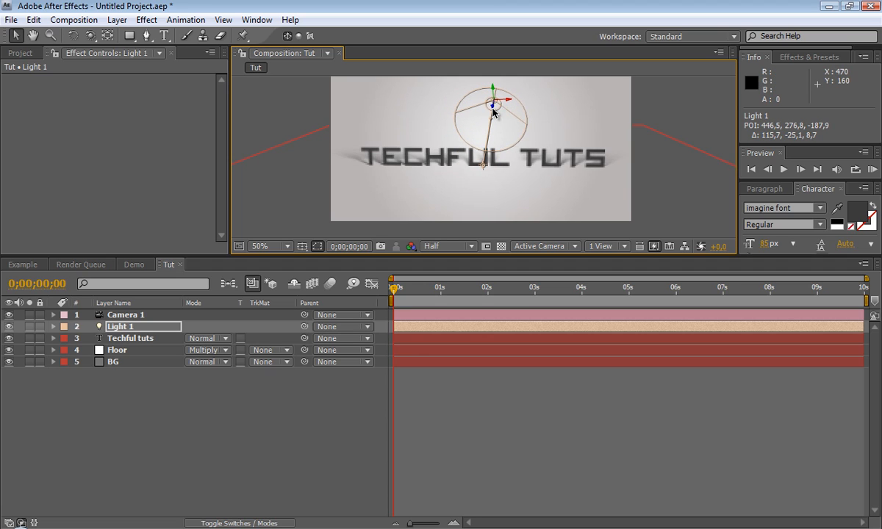
pyautogui.moveTo(492, 114); pyautogui.dragTo(492, 129)
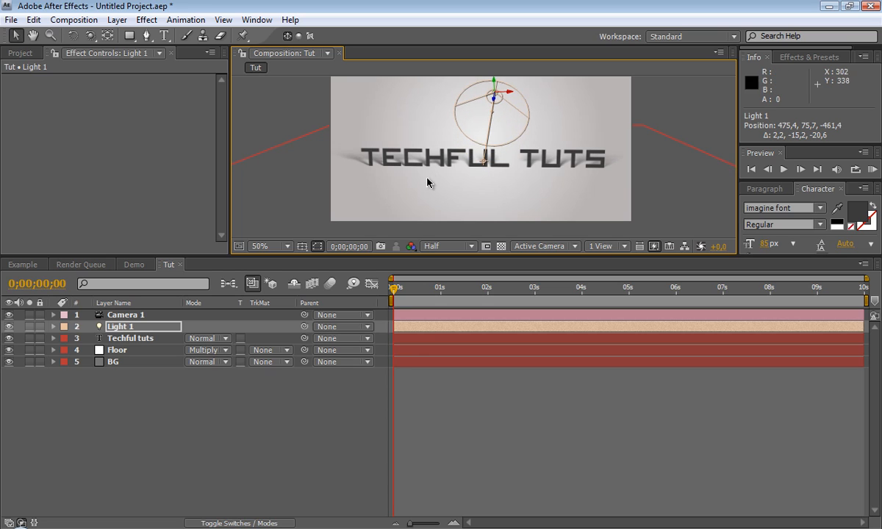
pyautogui.click(118, 350)
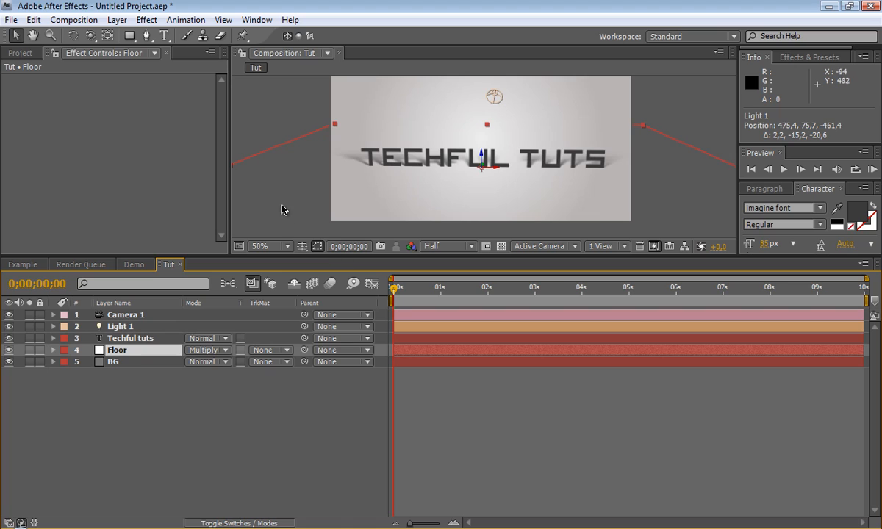
# Step: Keyframe Camera 1's Position and Point of Interest at 0s and an orbited angle at 1s
pyautogui.click(125, 315)
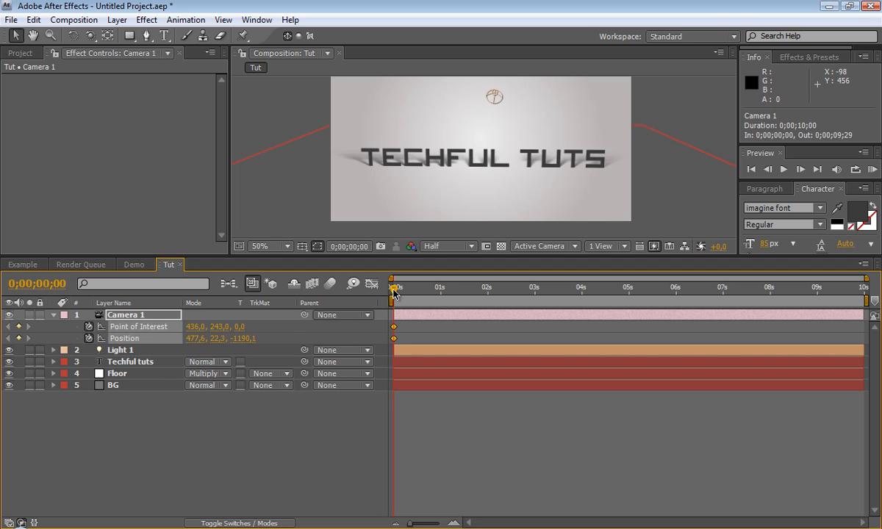
pyautogui.moveTo(88, 35)
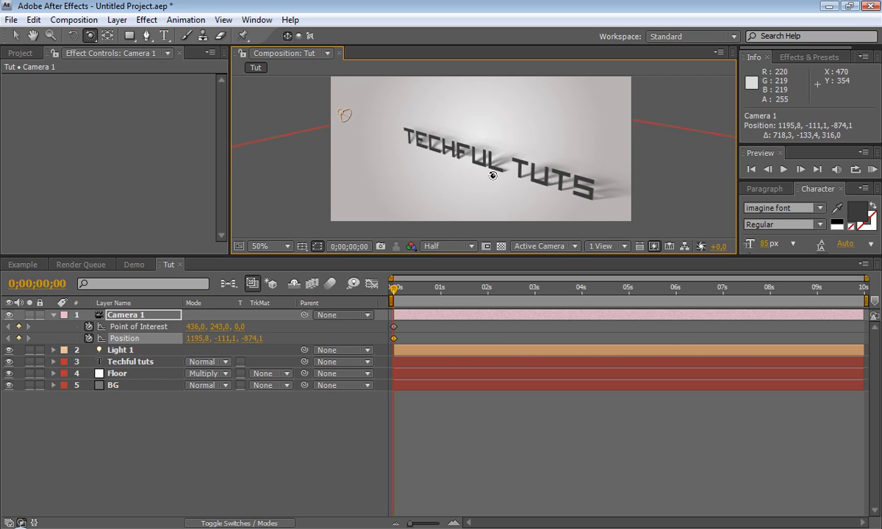
pyautogui.moveTo(493, 175); pyautogui.dragTo(498, 209)
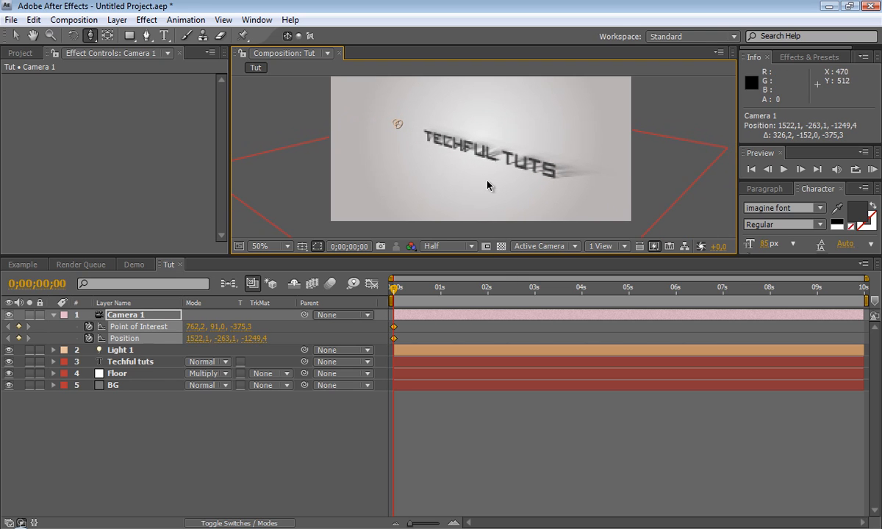
pyautogui.moveTo(394, 286); pyautogui.dragTo(423, 286)
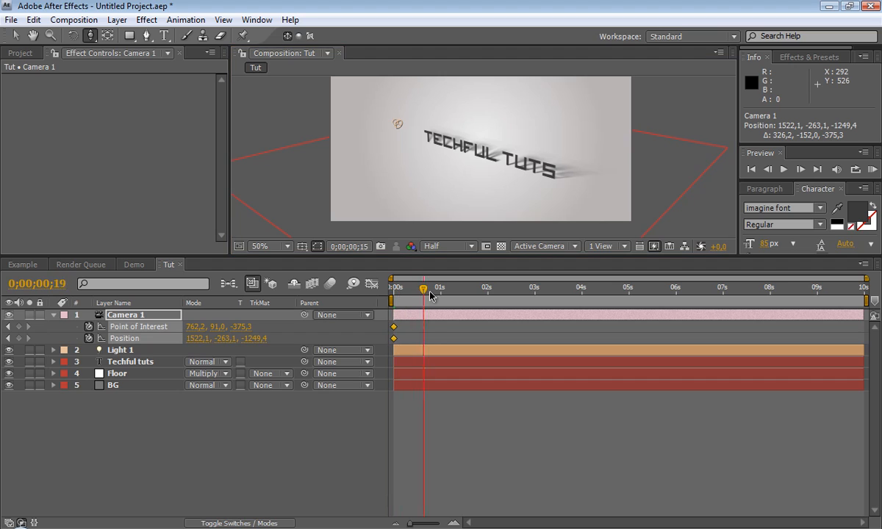
pyautogui.moveTo(424, 287); pyautogui.dragTo(439, 287)
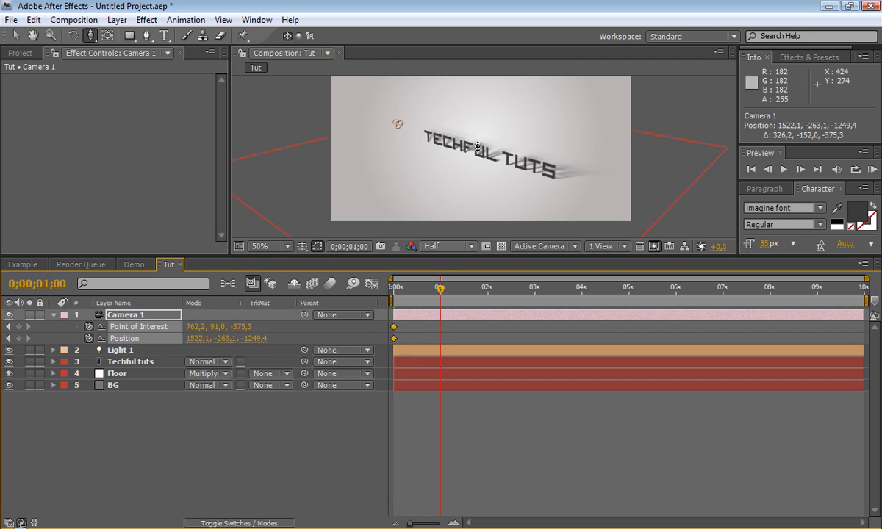
pyautogui.moveTo(478, 146); pyautogui.dragTo(459, 143)
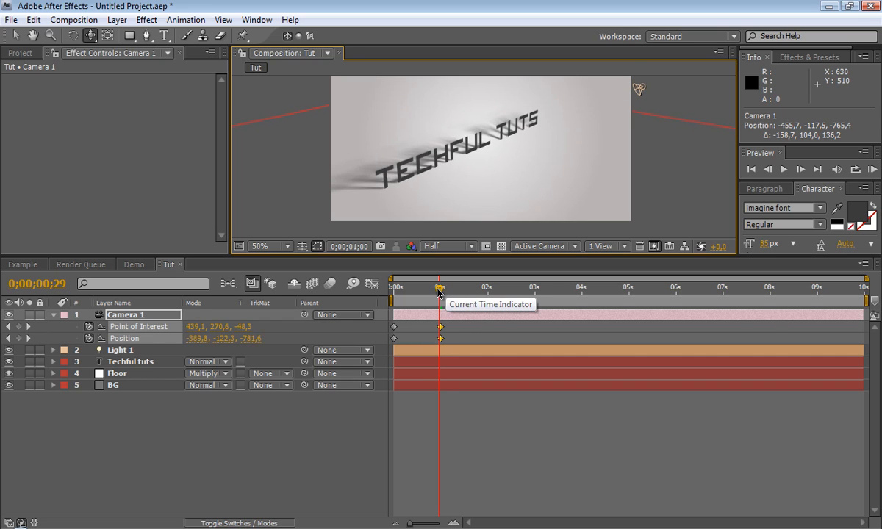
# Step: Scrub the timeline through the first second to preview the camera move
pyautogui.moveTo(440, 287); pyautogui.dragTo(400, 287)
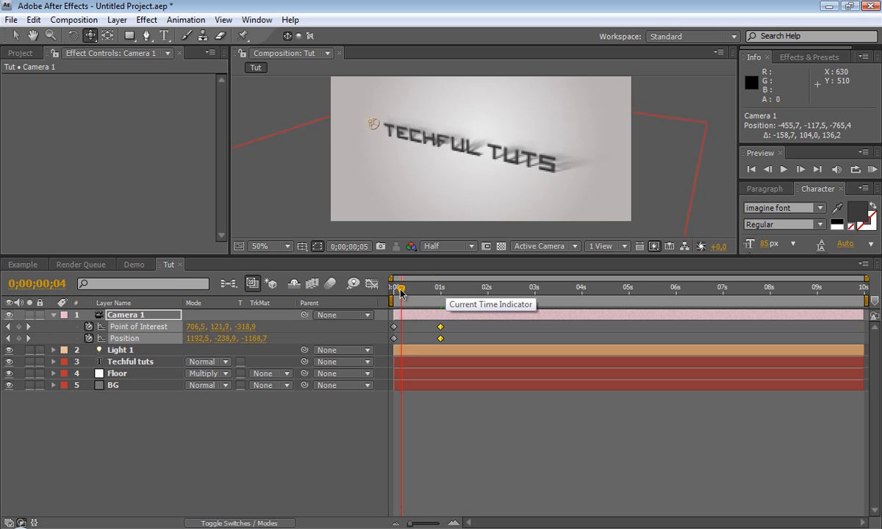
pyautogui.moveTo(400, 287); pyautogui.dragTo(440, 287)
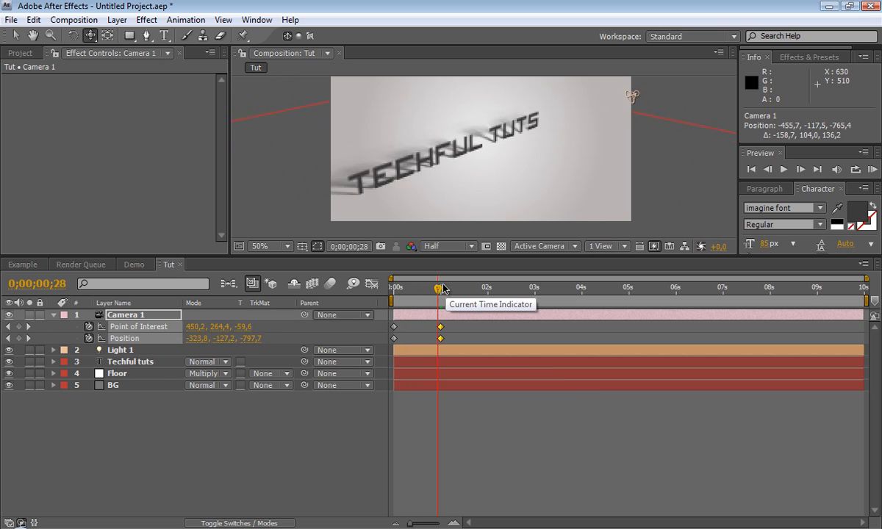
pyautogui.moveTo(440, 279); pyautogui.dragTo(403, 279)
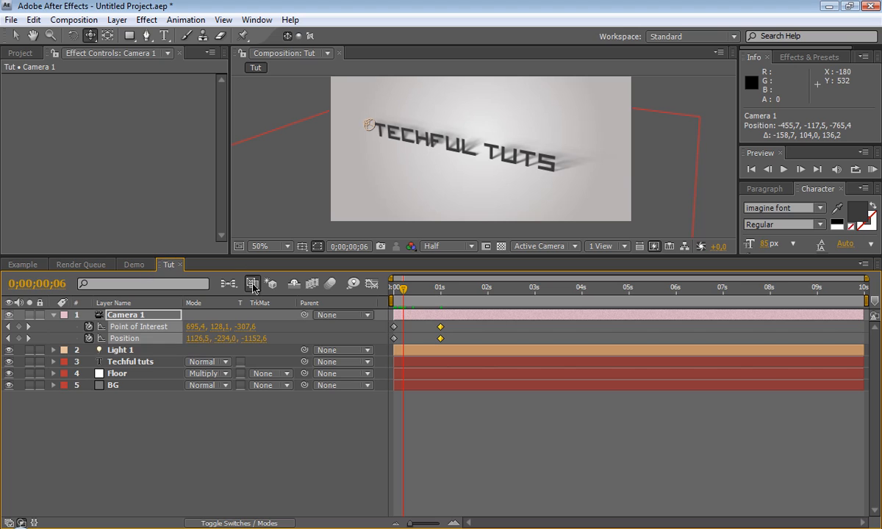
pyautogui.moveTo(17, 265)
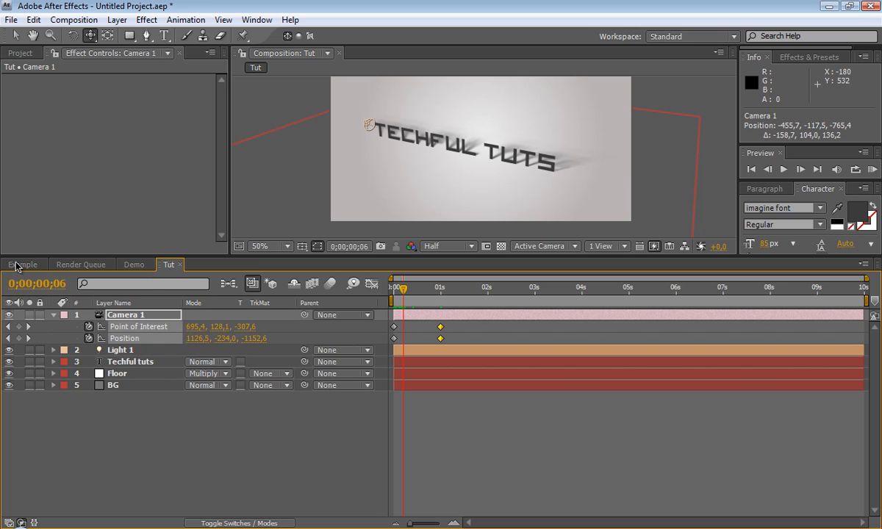
# Step: Switch to the Example composition and return its time indicator to 0
pyautogui.click(23, 265)
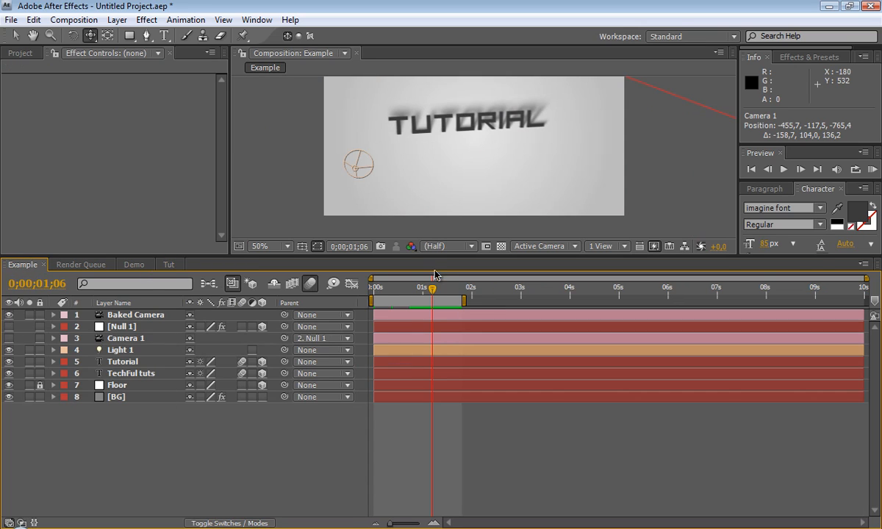
pyautogui.moveTo(435, 300); pyautogui.dragTo(375, 300)
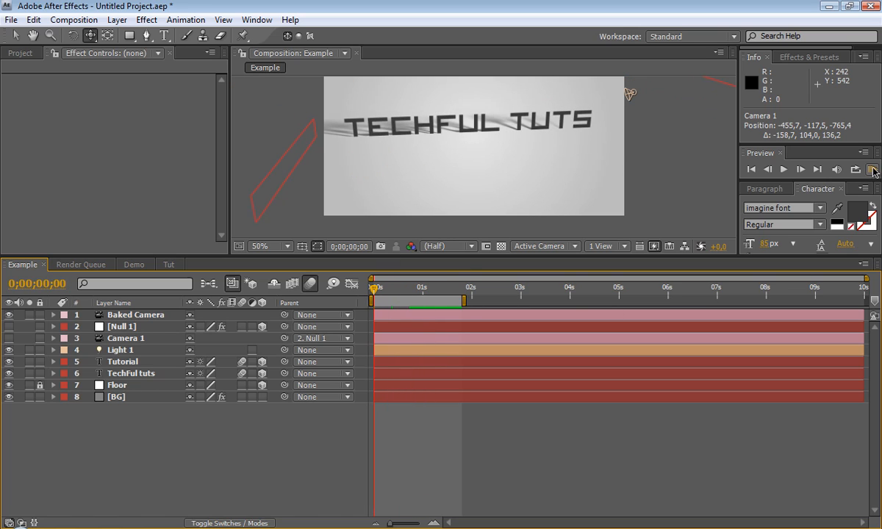
pyautogui.moveTo(469, 206)
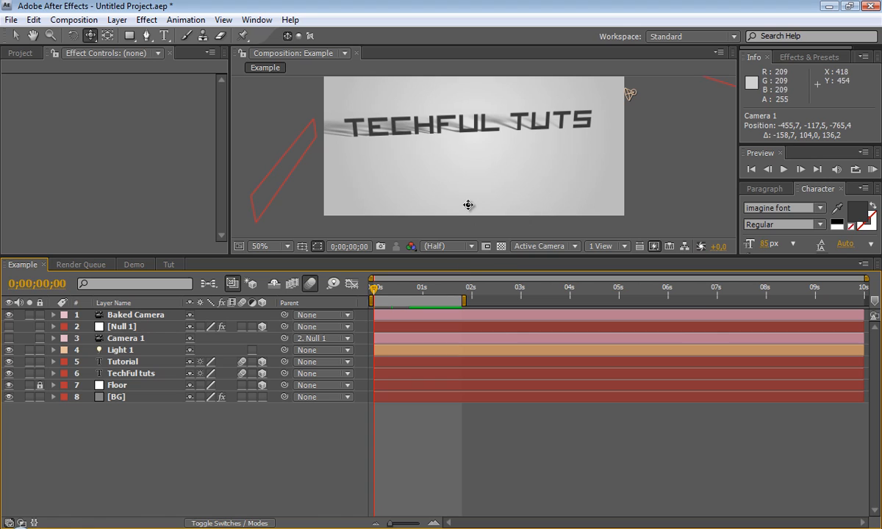
pyautogui.moveTo(453, 264)
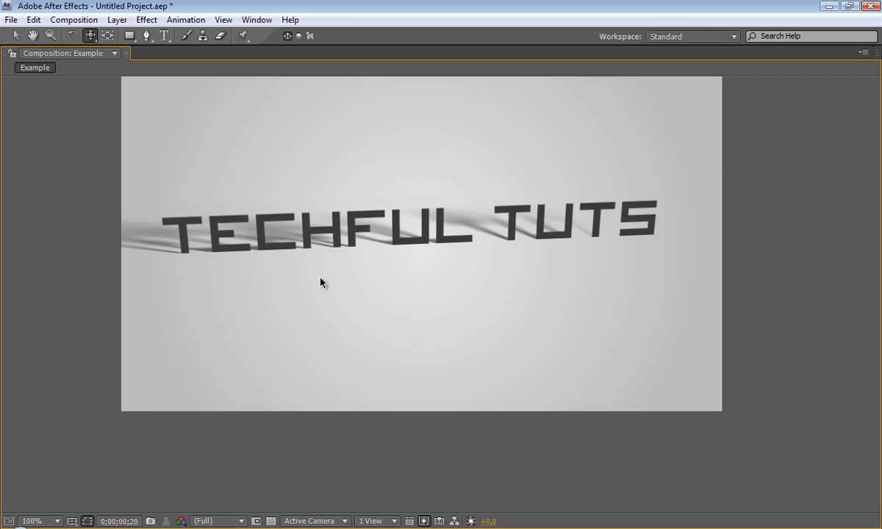
pyautogui.moveTo(450, 329)
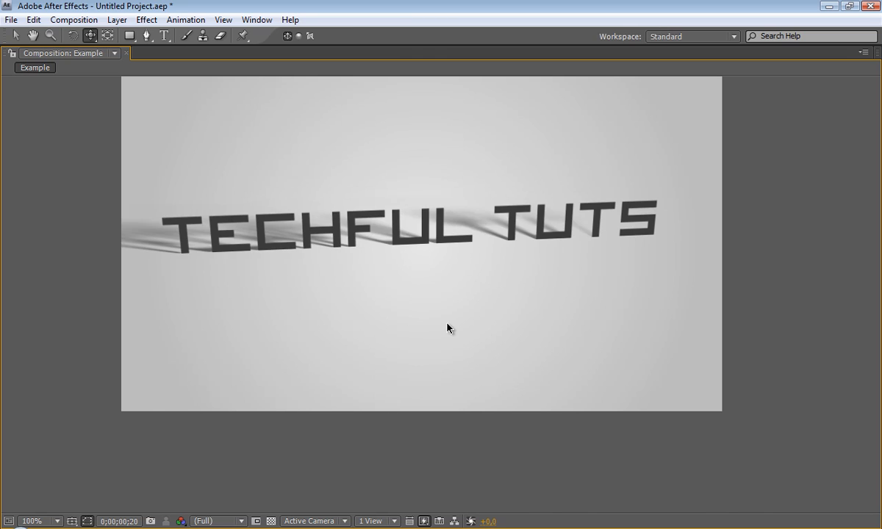
pyautogui.moveTo(453, 359)
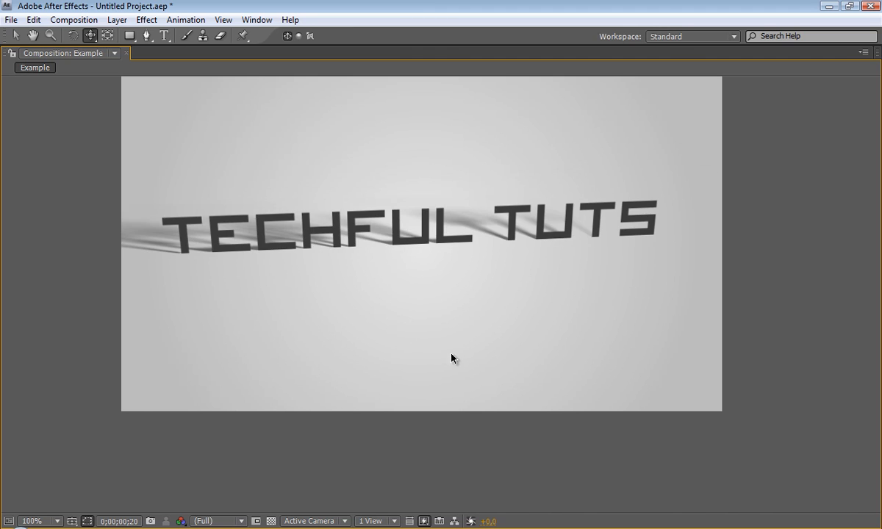